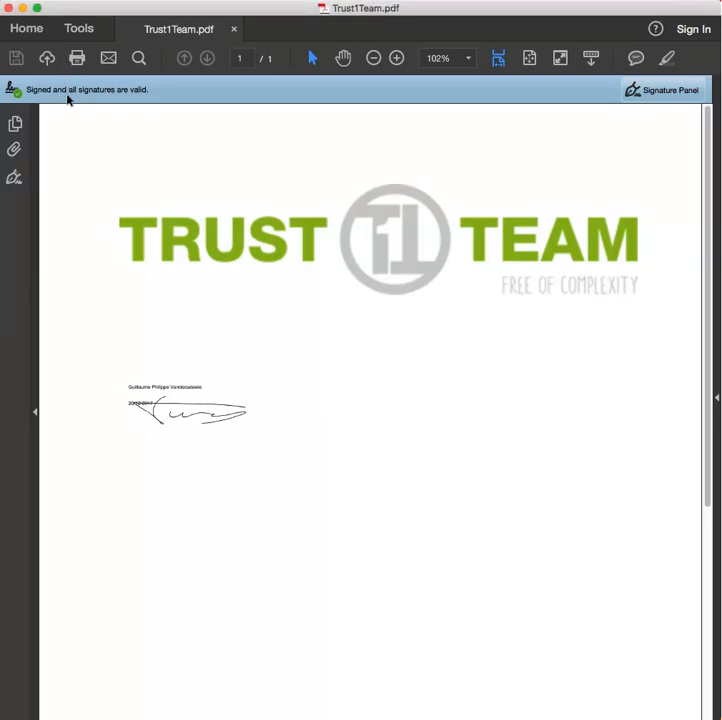
pyautogui.moveTo(616, 92)
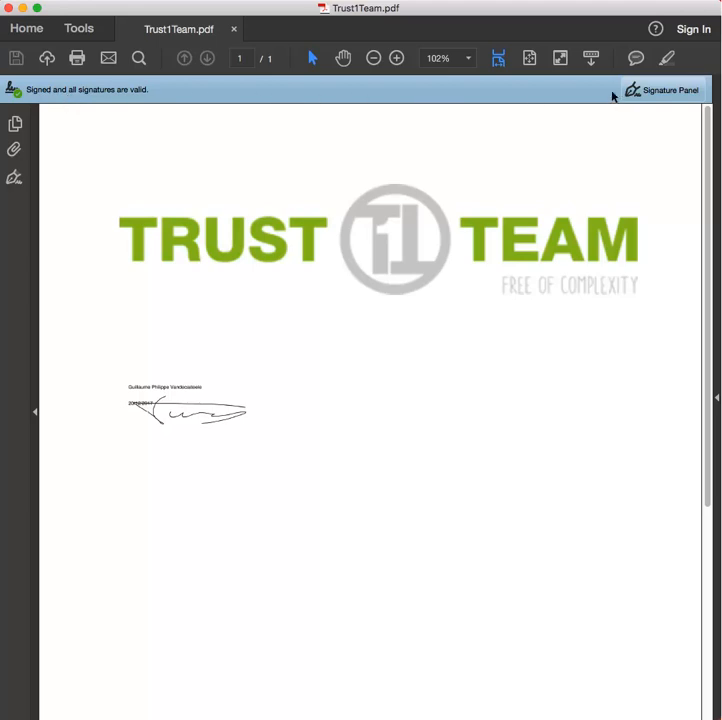
# Show the Signatures panel with Rev. 1 personal signature and Rev. 2 timestamp details expanded.
pyautogui.click(672, 88)
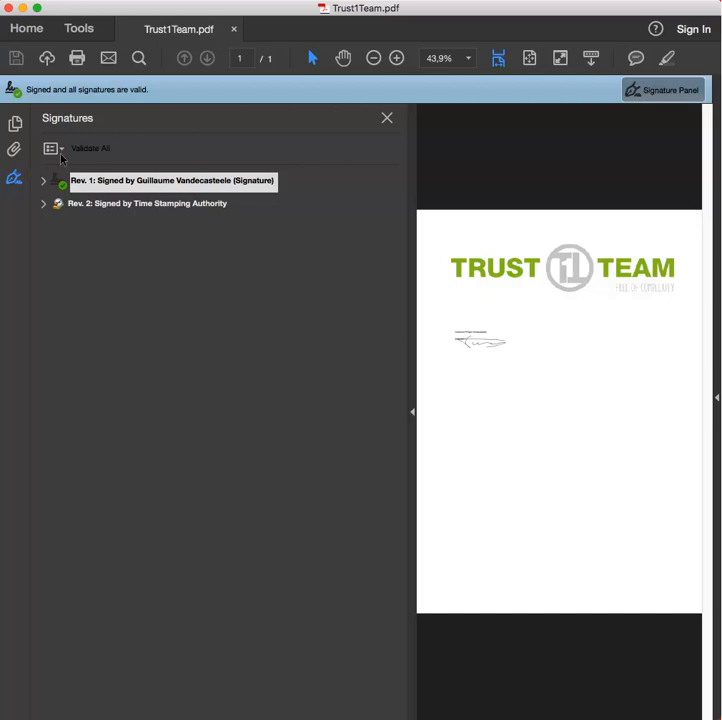
pyautogui.click(46, 184)
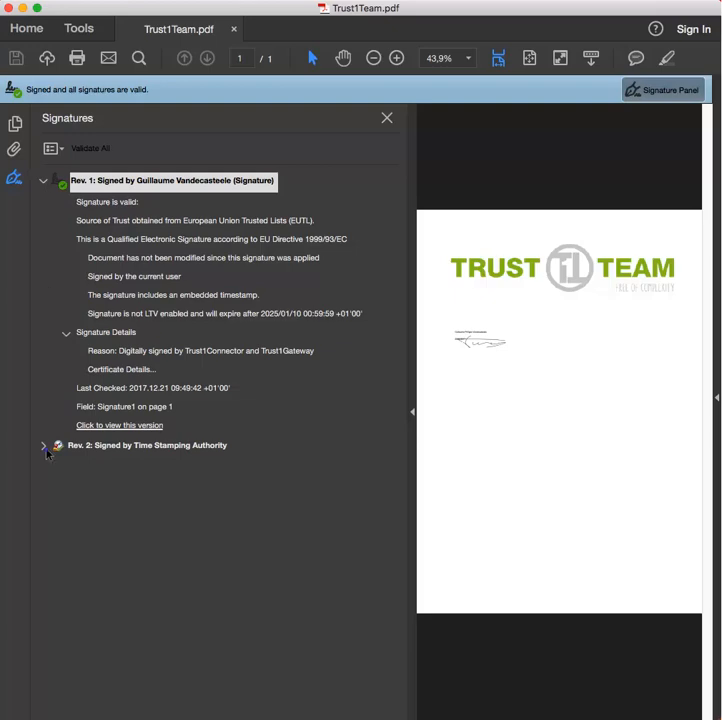
pyautogui.click(48, 448)
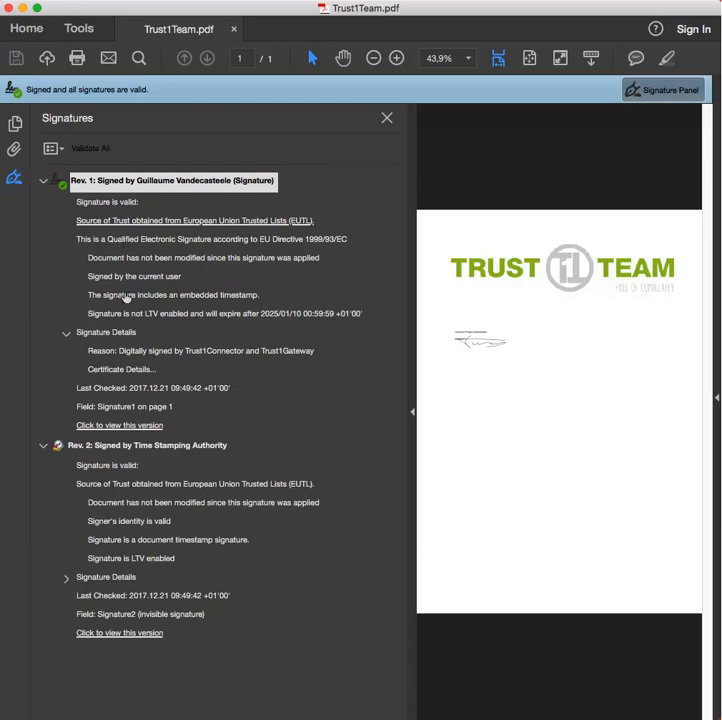
# Review the signer, Citizen CA and Belgium Root CA3 certificates in Certificate Viewer, then close it.
pyautogui.click(120, 368)
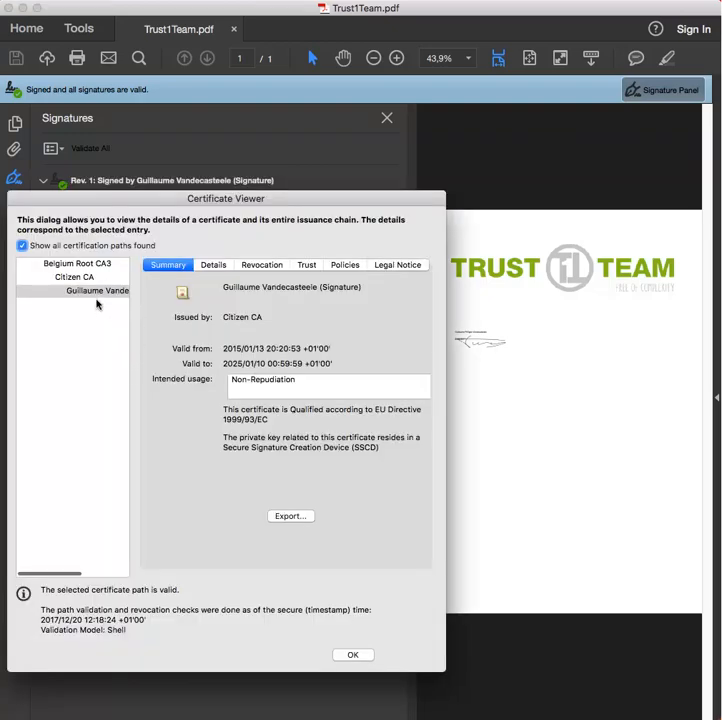
pyautogui.click(96, 290)
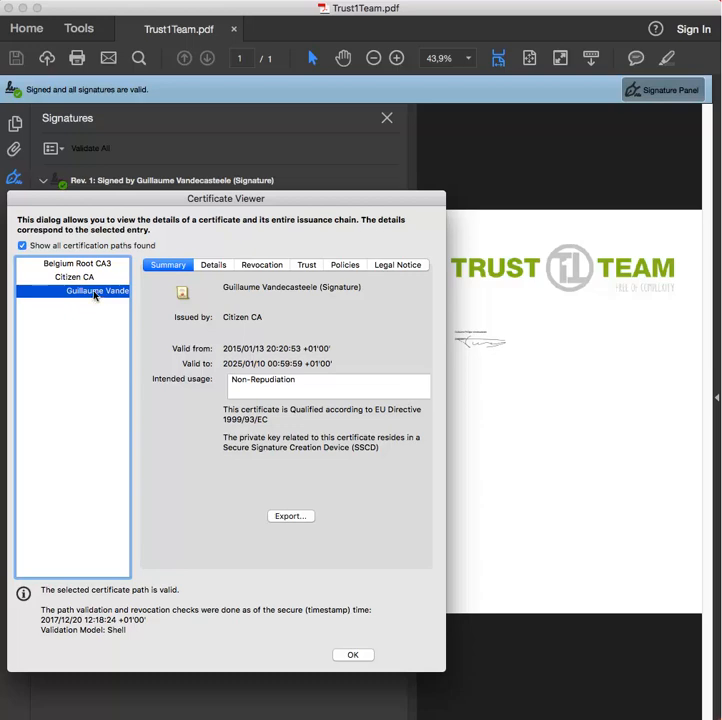
pyautogui.click(76, 276)
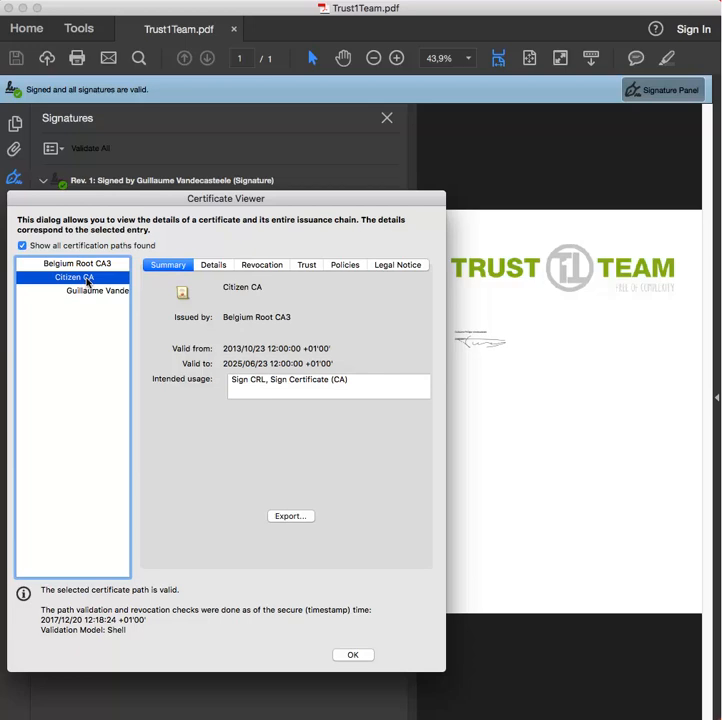
pyautogui.click(80, 264)
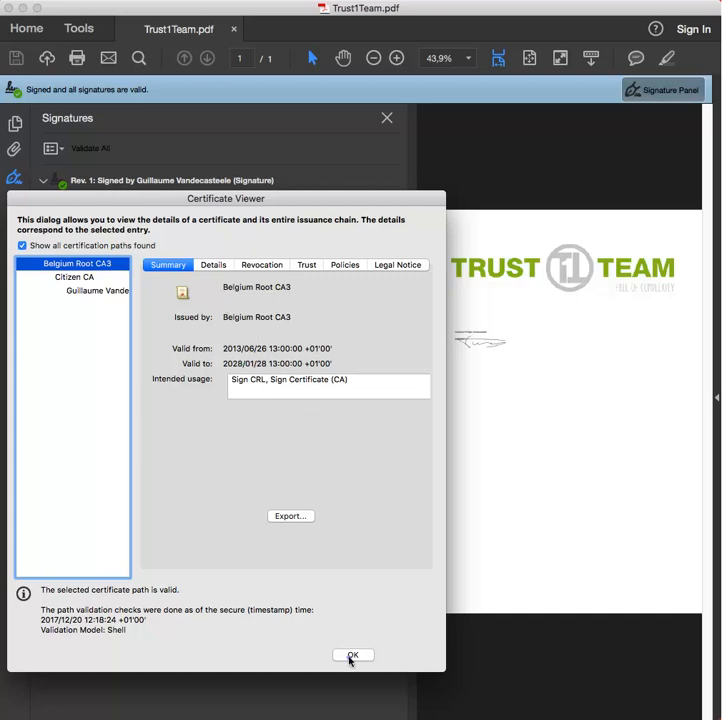
pyautogui.click(352, 656)
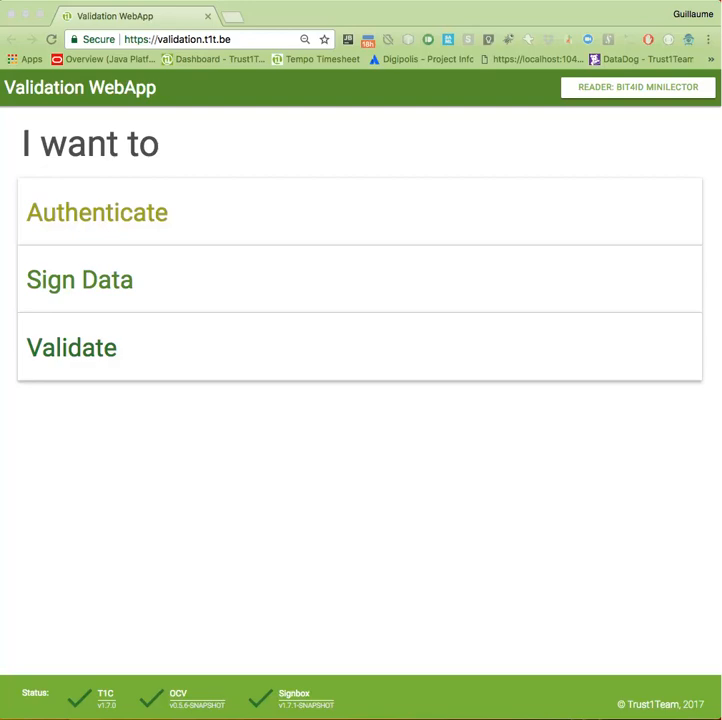
pyautogui.moveTo(184, 36)
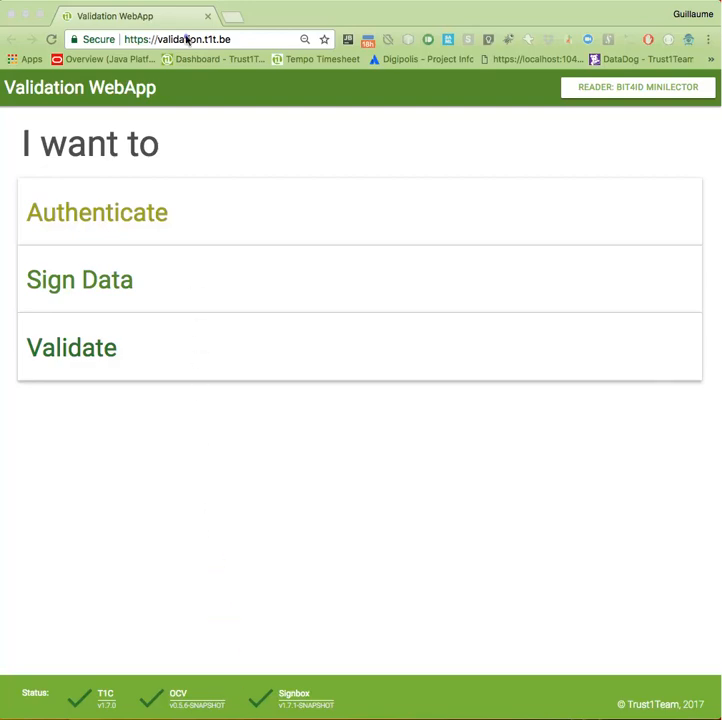
# Submit the signed PDF under Validate > A PDF Document to get its validation report.
pyautogui.click(180, 36)
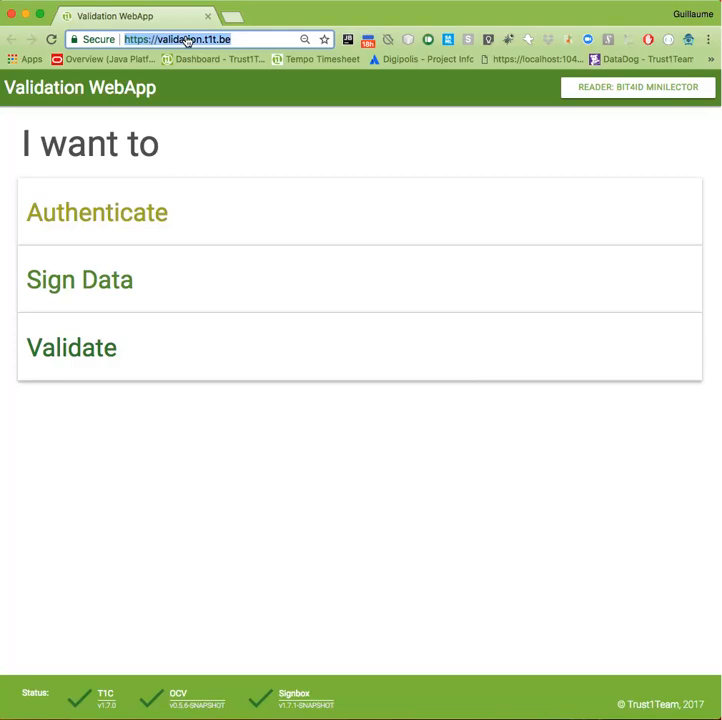
pyautogui.moveTo(180, 32)
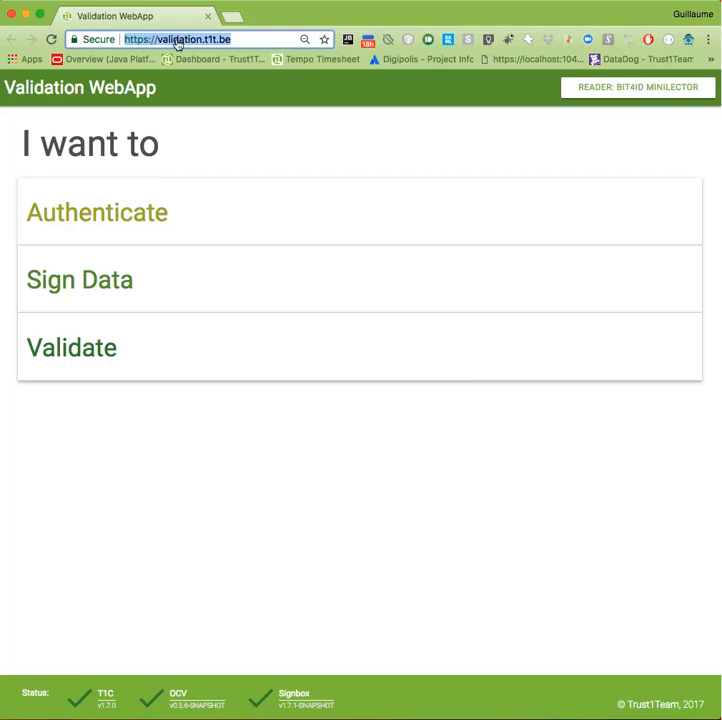
pyautogui.click(62, 348)
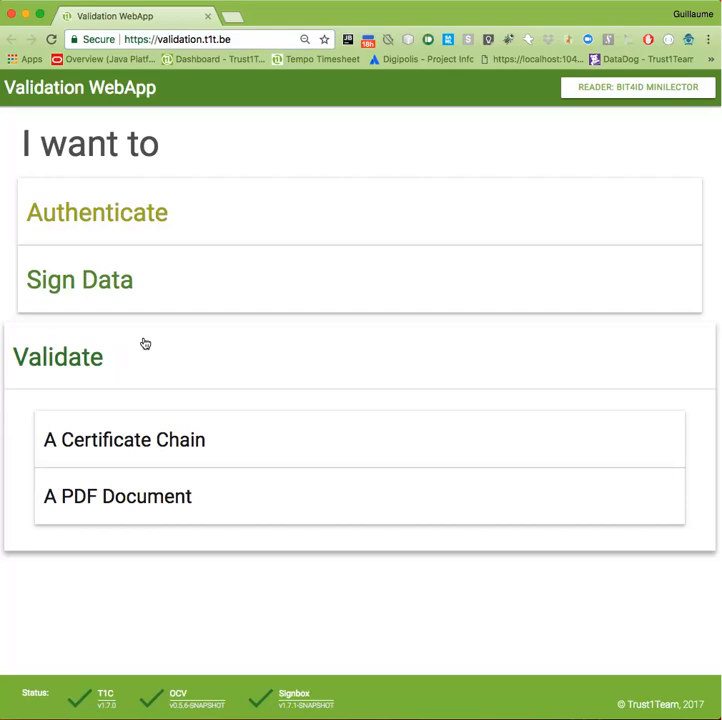
pyautogui.moveTo(128, 356)
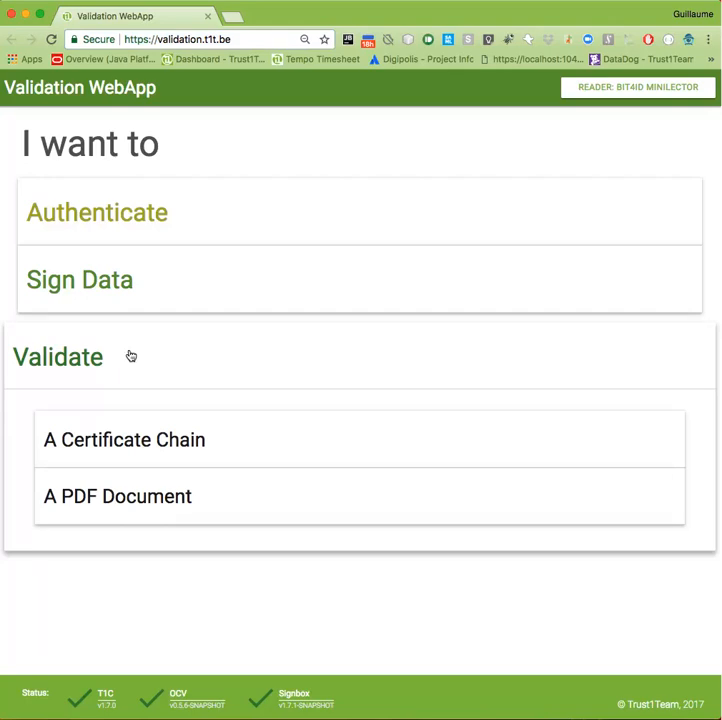
pyautogui.click(116, 498)
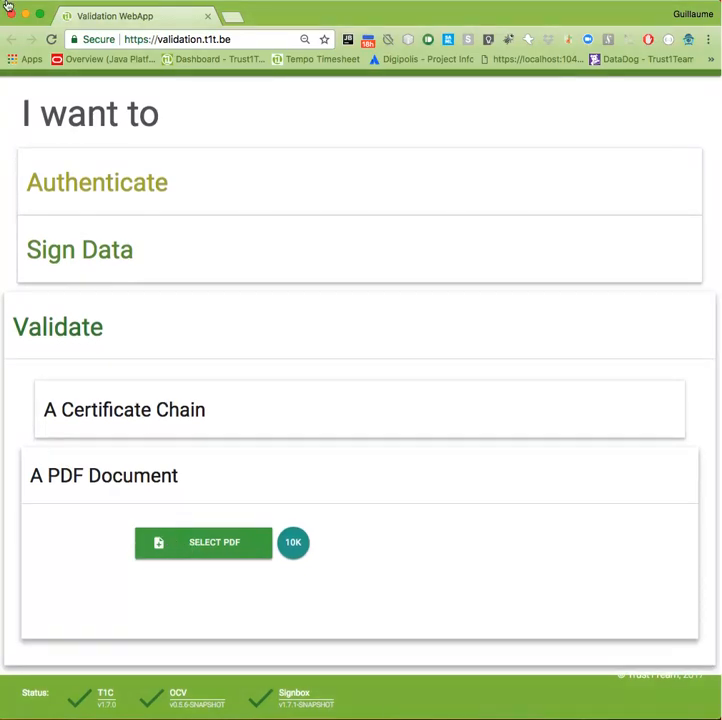
pyautogui.click(202, 542)
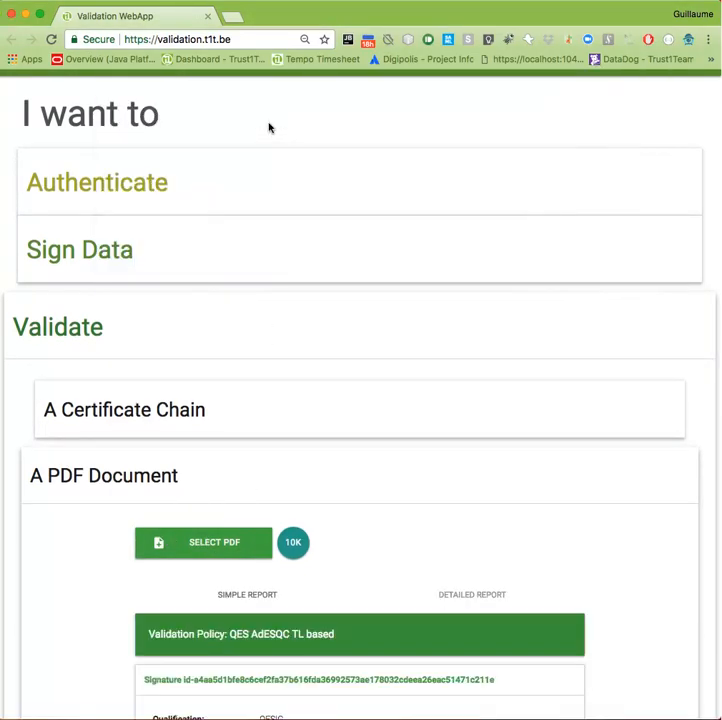
pyautogui.moveTo(292, 172)
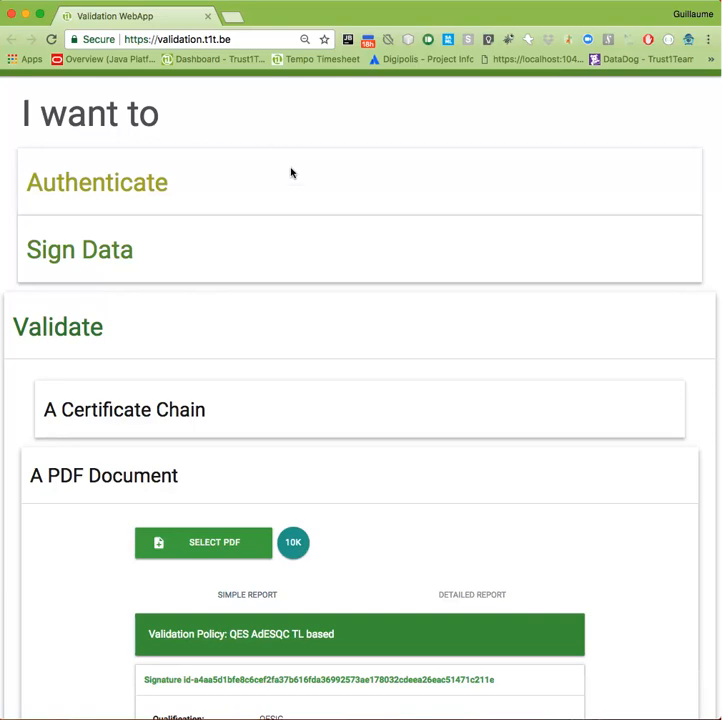
pyautogui.scroll(-3)
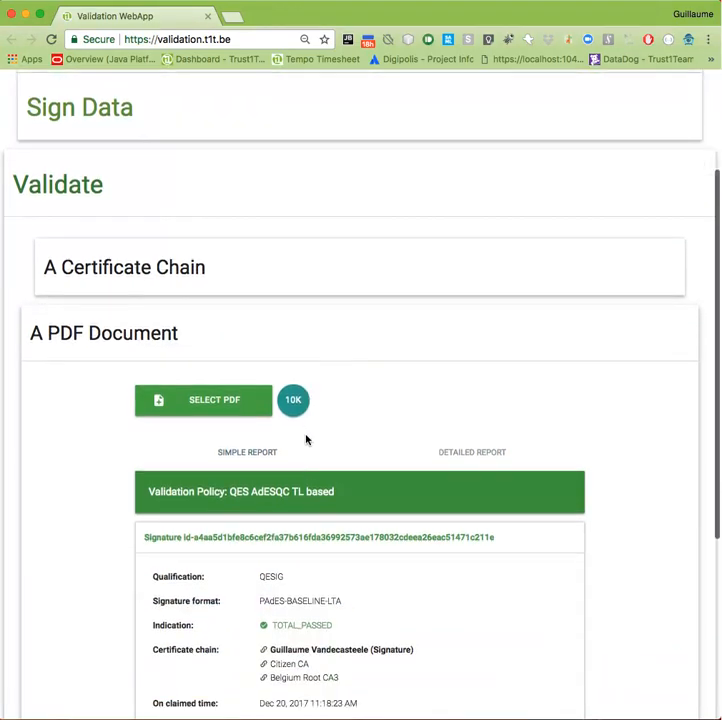
pyautogui.scroll(-3)
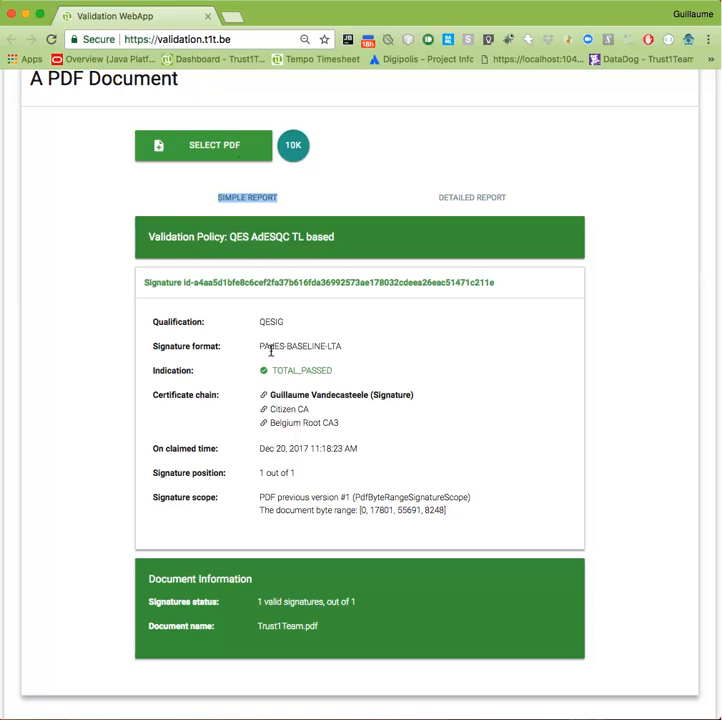
pyautogui.doubleClick(302, 370)
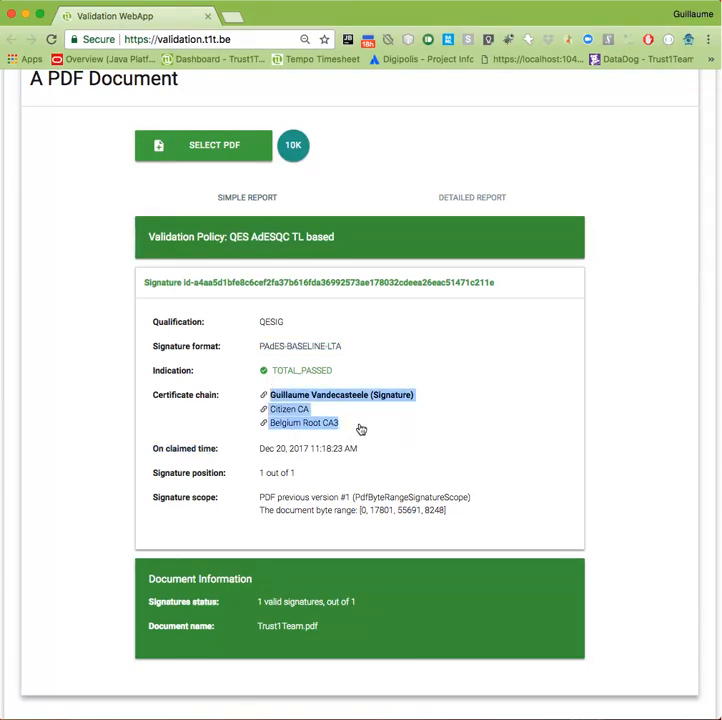
pyautogui.moveTo(444, 248)
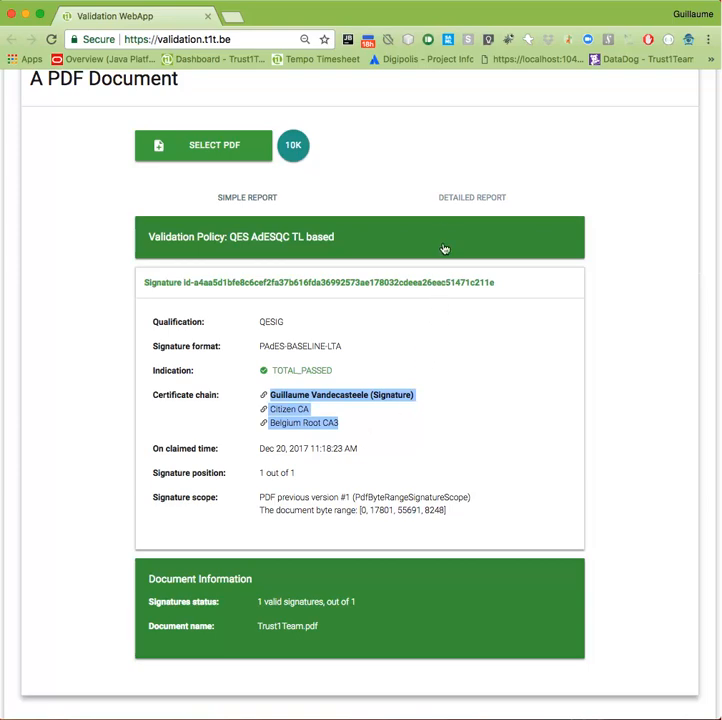
pyautogui.click(472, 198)
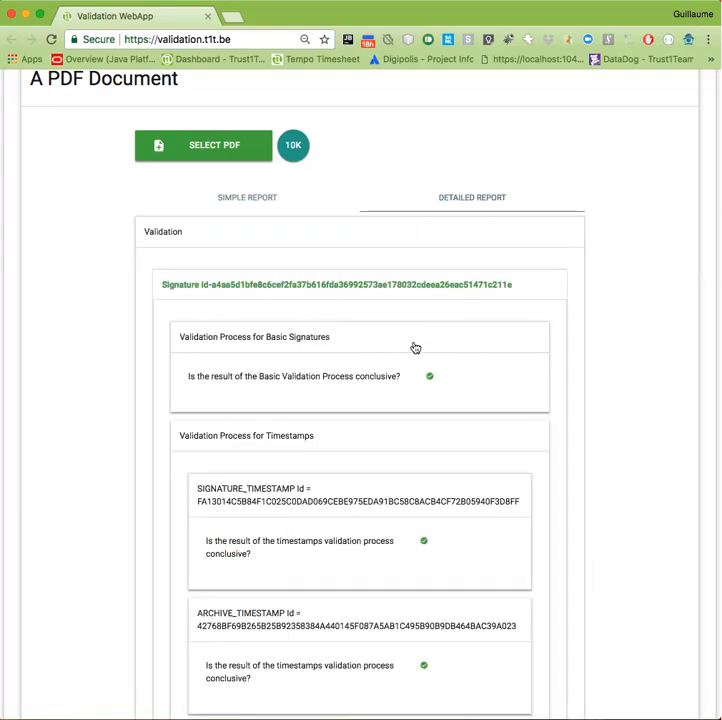
pyautogui.scroll(-3)
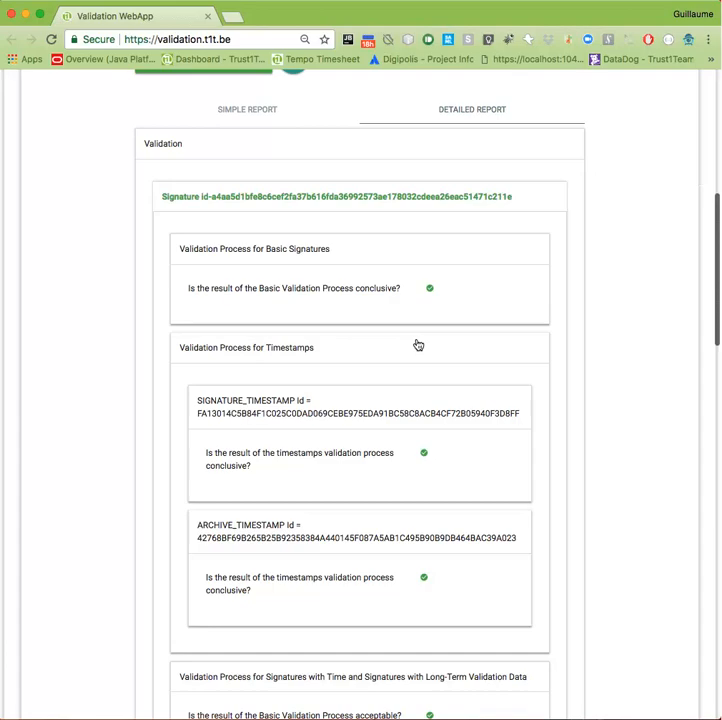
pyautogui.scroll(-3)
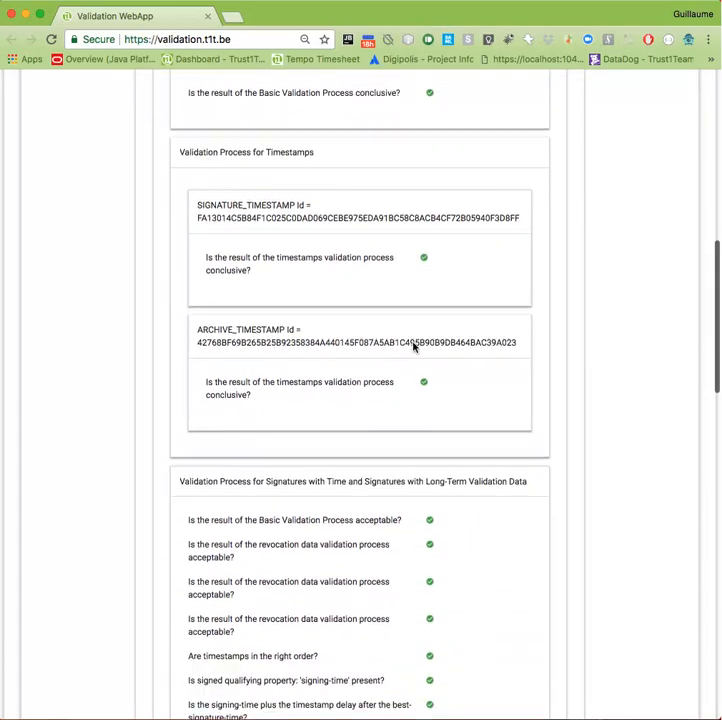
pyautogui.scroll(-3)
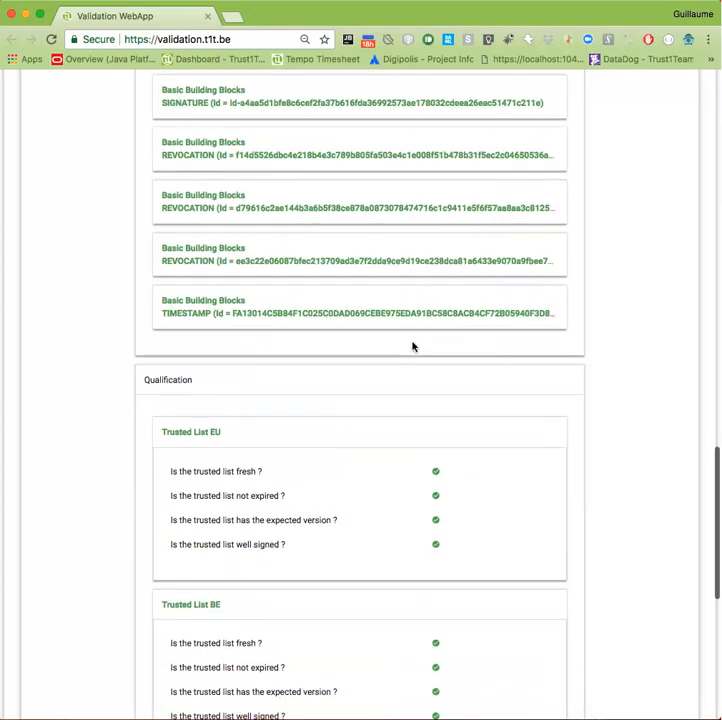
pyautogui.scroll(-3)
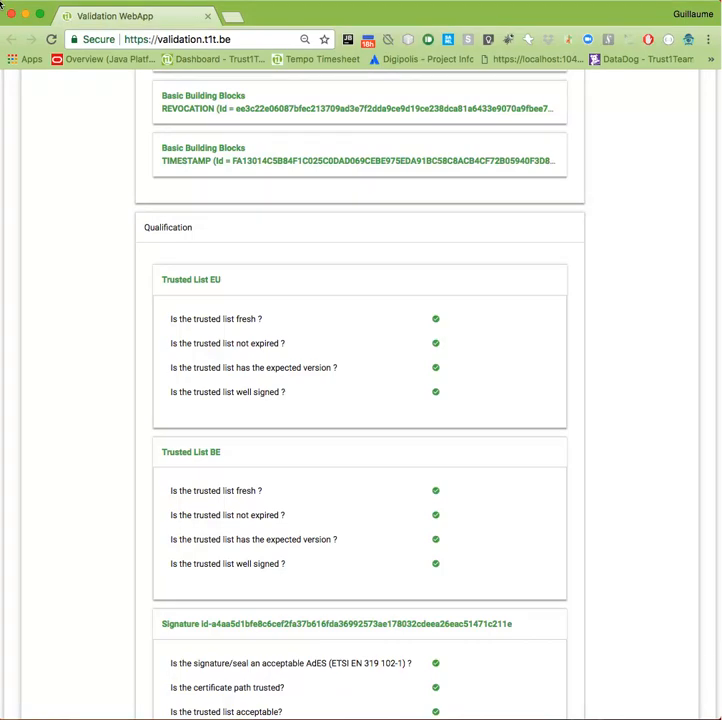
pyautogui.moveTo(262, 62)
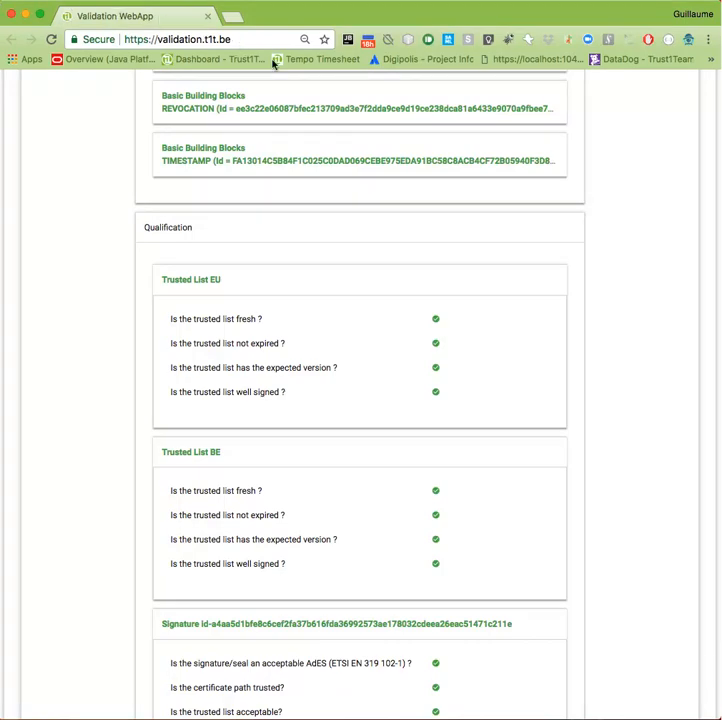
pyautogui.scroll(-3)
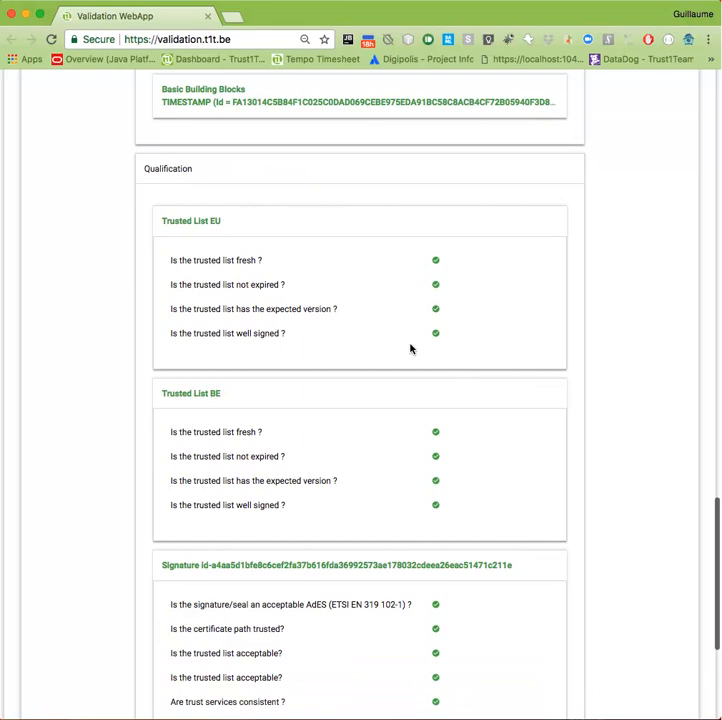
pyautogui.scroll(-3)
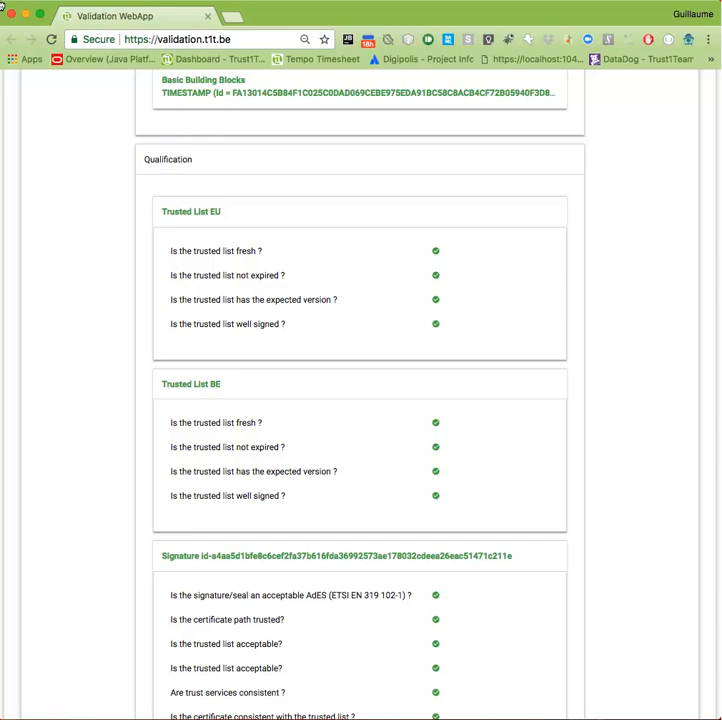
pyautogui.moveTo(404, 570)
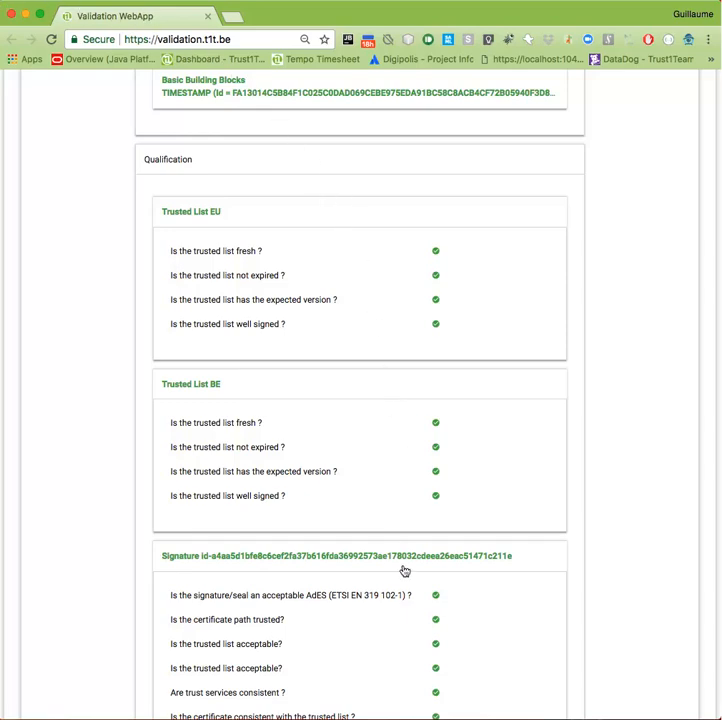
pyautogui.scroll(-3)
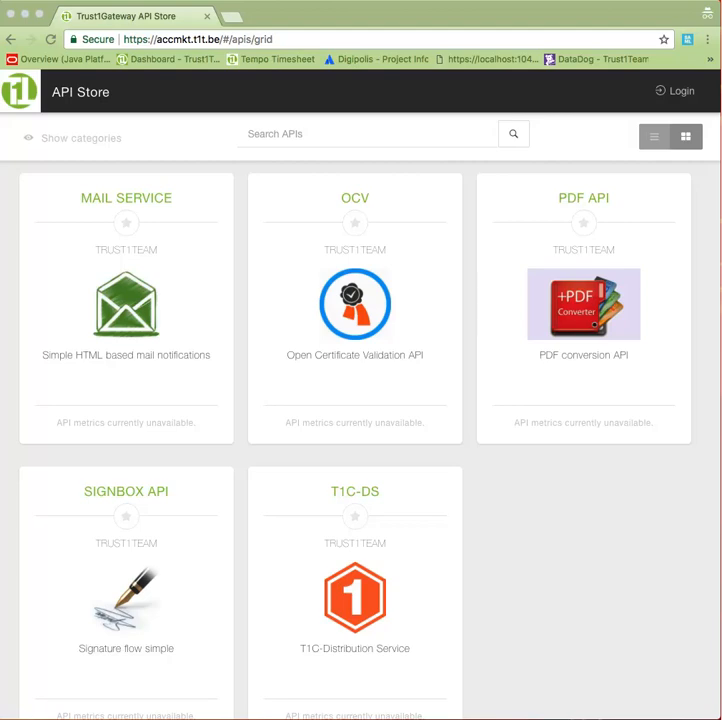
pyautogui.moveTo(686, 94)
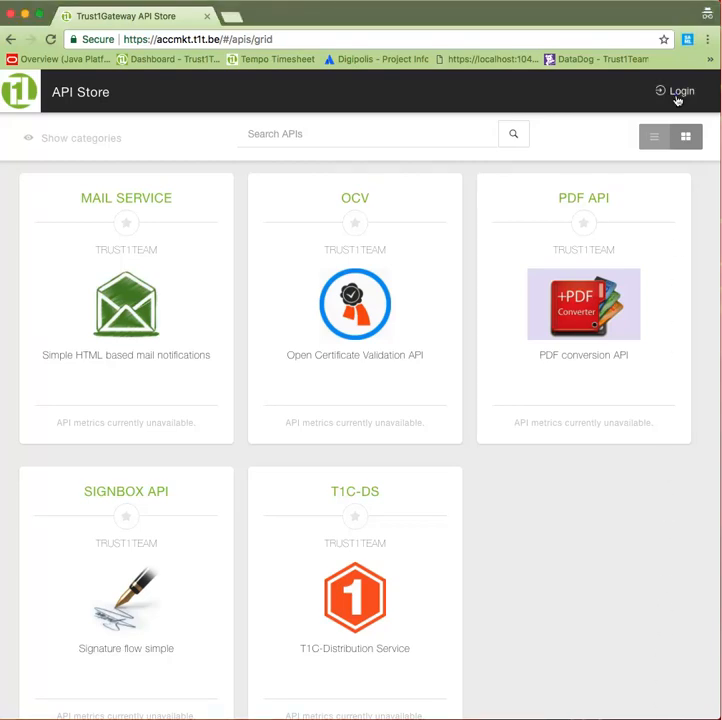
# Go from the API Store header to the trust1gateway sign-in page.
pyautogui.click(676, 92)
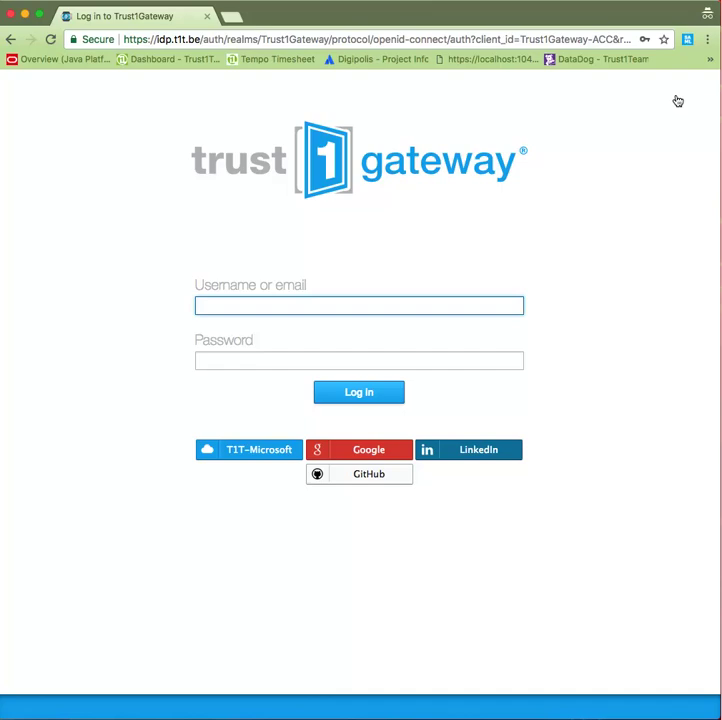
pyautogui.moveTo(436, 200)
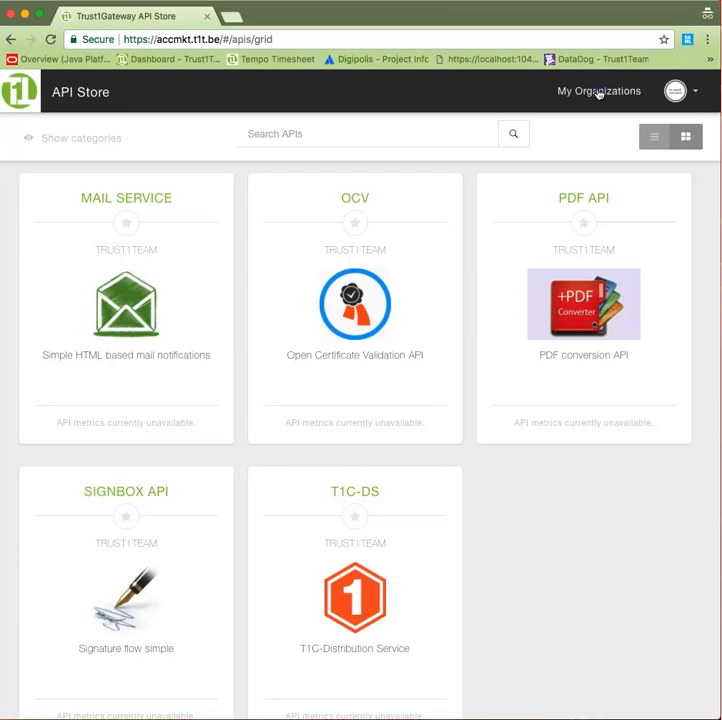
# From My Organizations, create a new private organization named 'My Organization'.
pyautogui.click(604, 92)
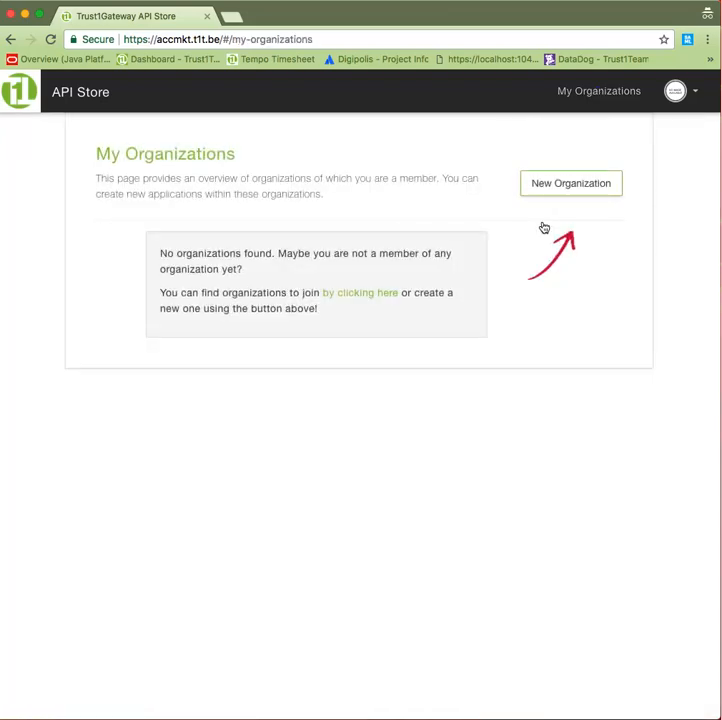
pyautogui.moveTo(548, 222)
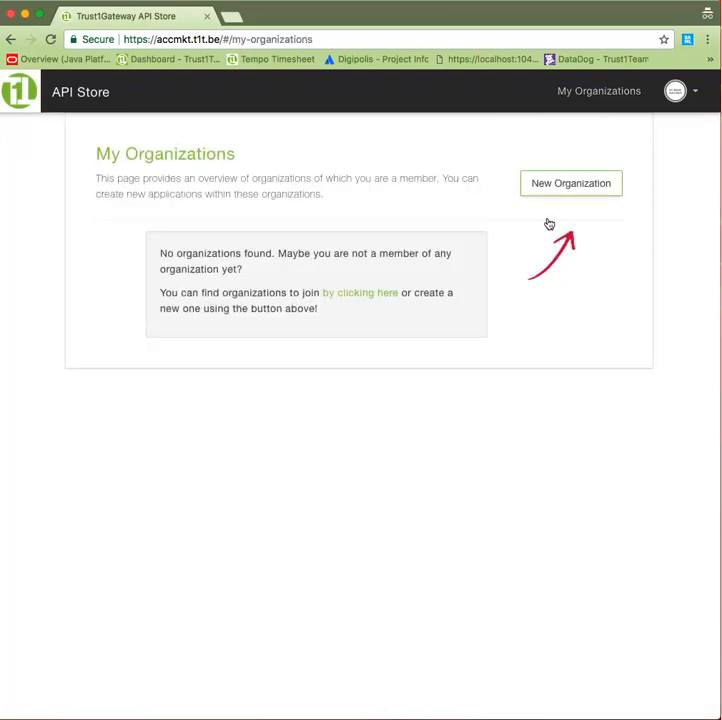
pyautogui.click(570, 184)
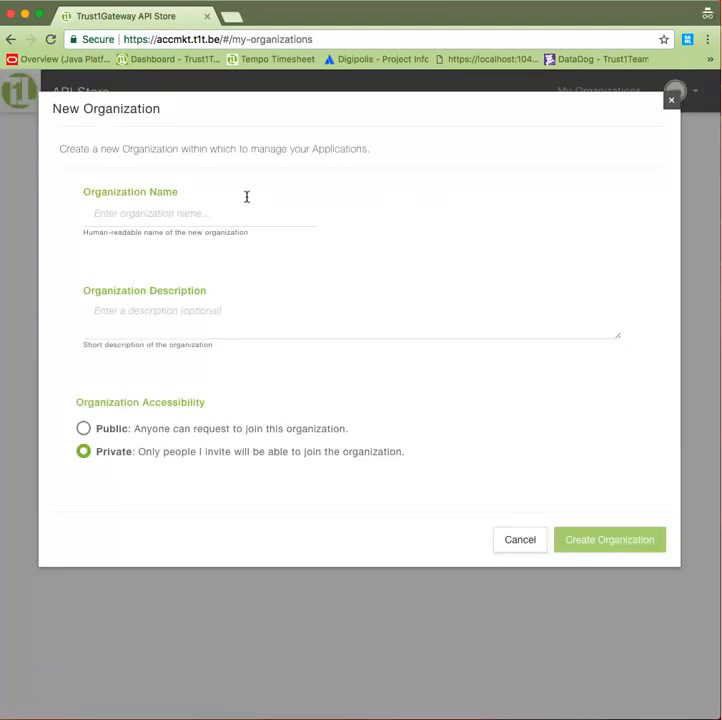
pyautogui.write('My Organization')
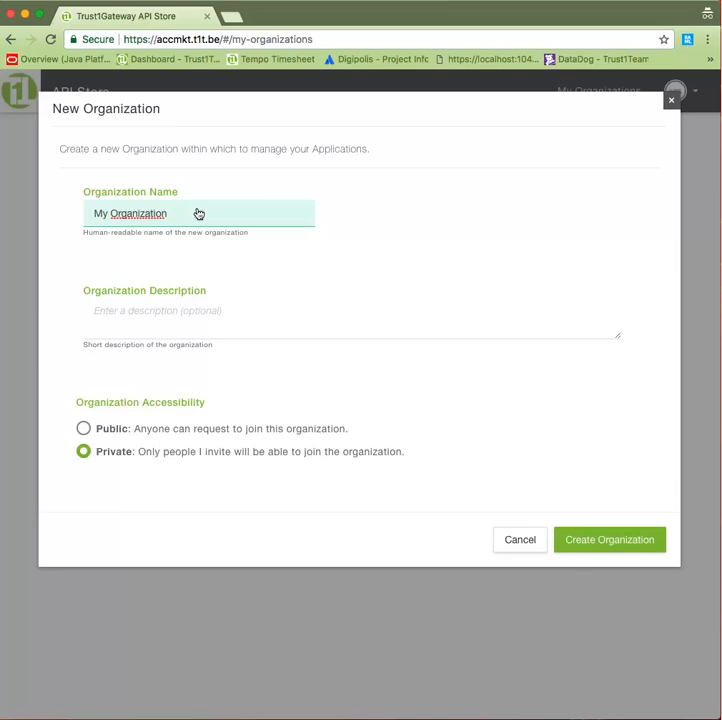
pyautogui.moveTo(442, 254)
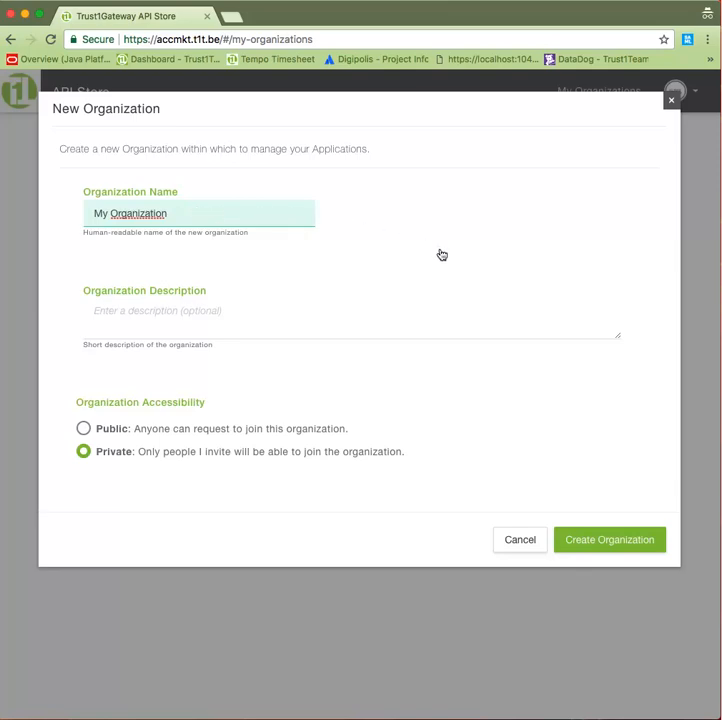
pyautogui.click(612, 540)
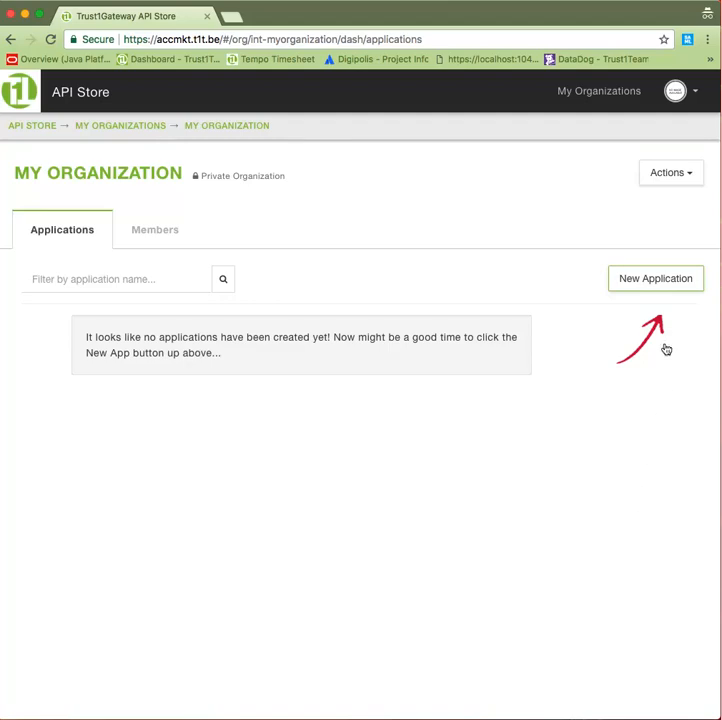
# Create the application 'PDF Validator' with initial version 1 in My Organization.
pyautogui.click(656, 278)
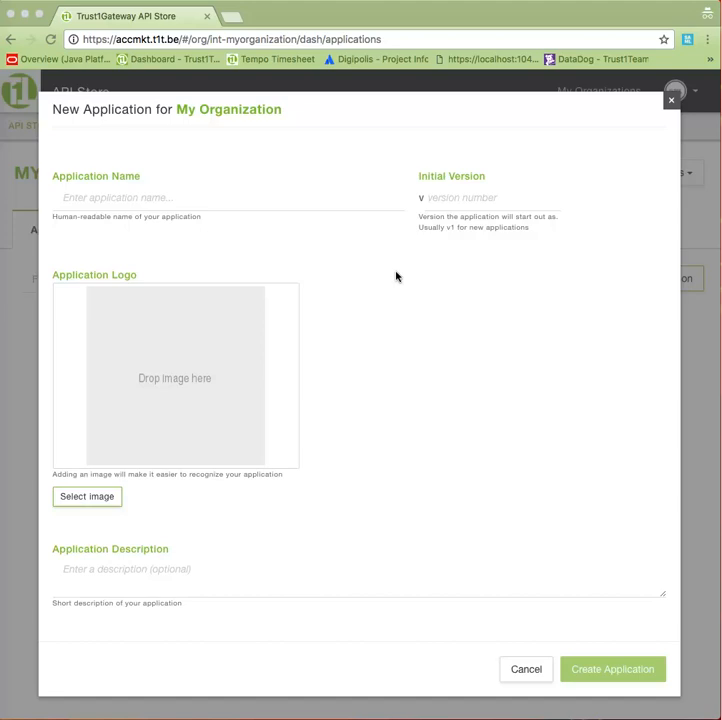
pyautogui.click(150, 198)
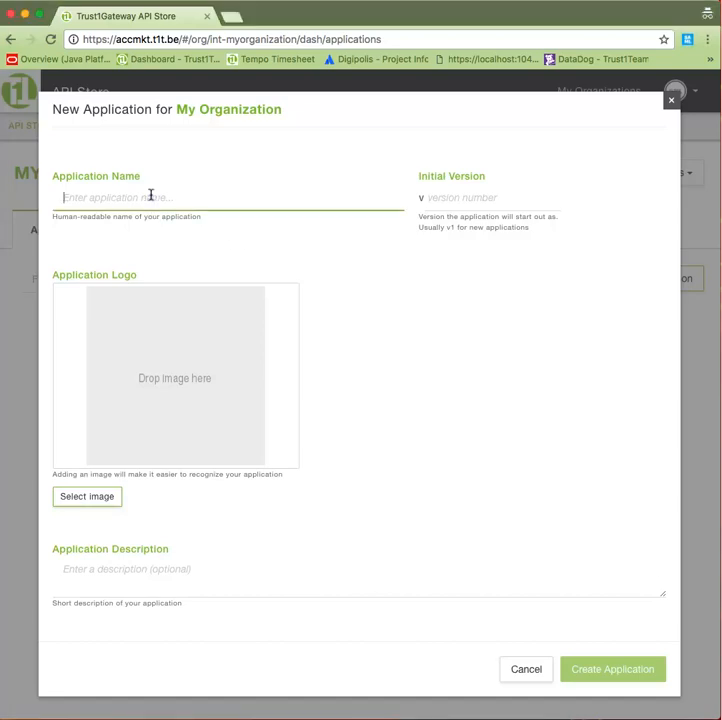
pyautogui.write('PDF Validator')
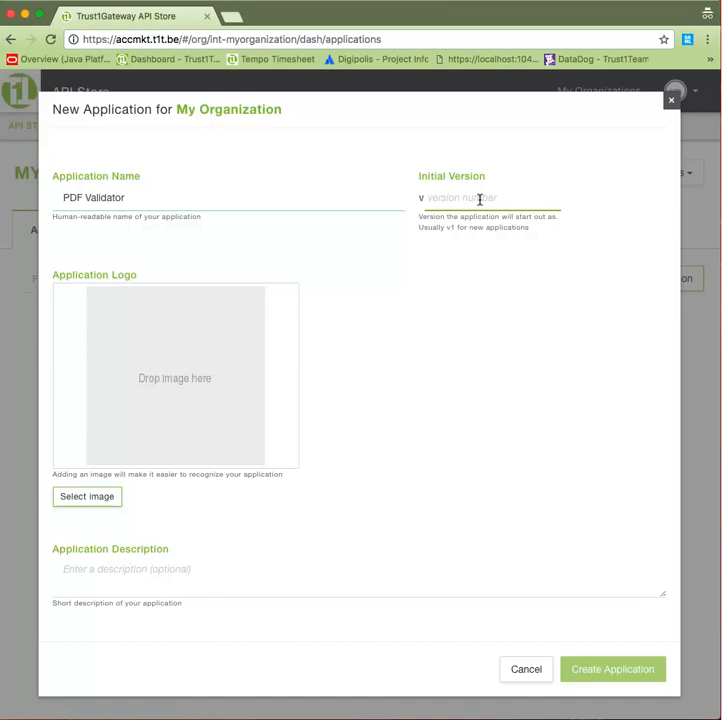
pyautogui.write('1')
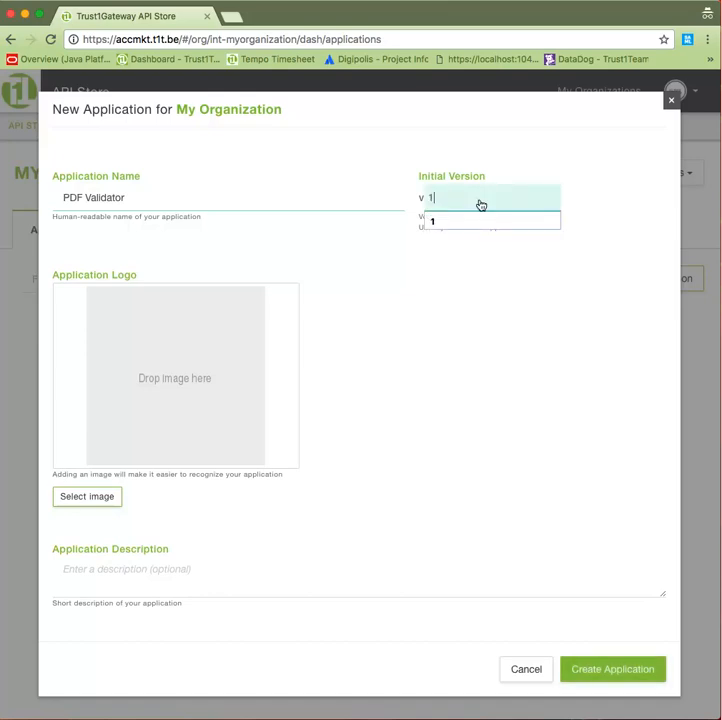
pyautogui.moveTo(594, 520)
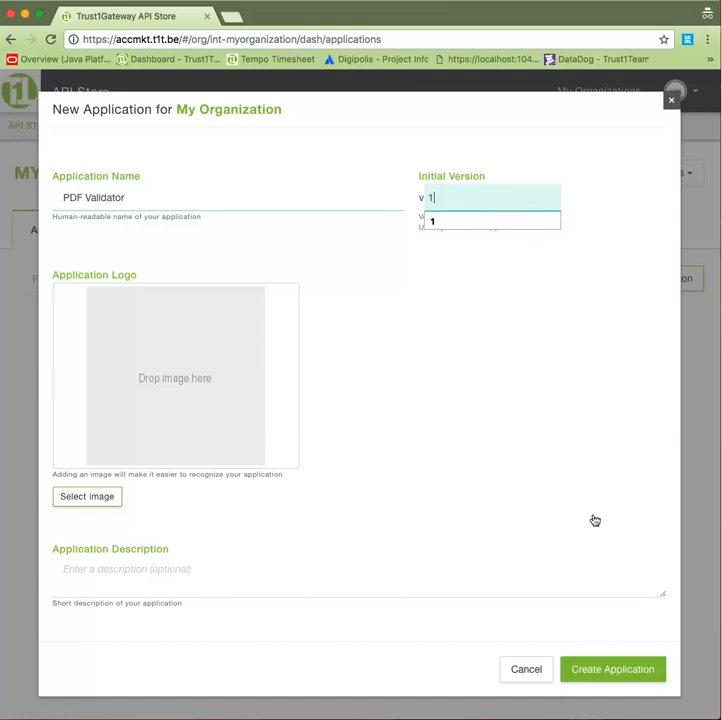
pyautogui.click(608, 668)
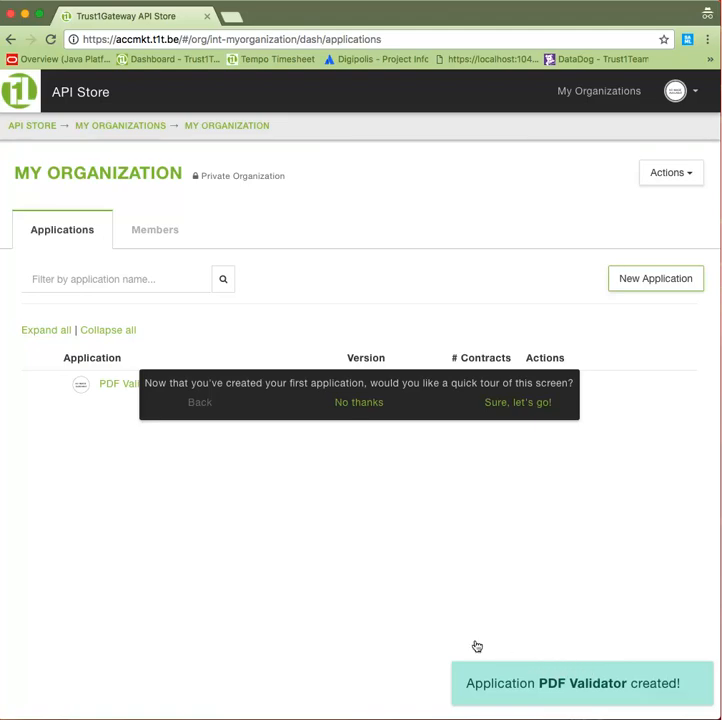
# Decline the quick tour prompt with 'No thanks' on the application list.
pyautogui.click(358, 402)
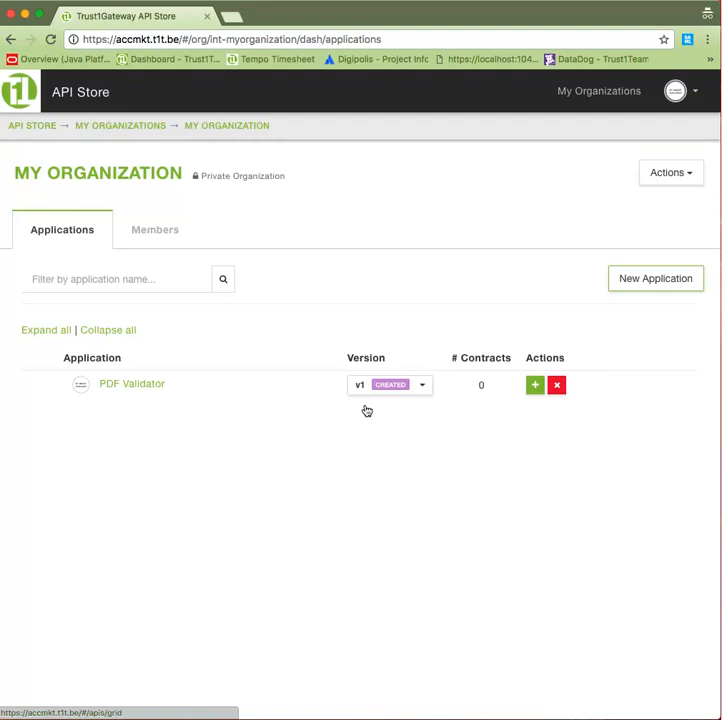
pyautogui.moveTo(88, 92)
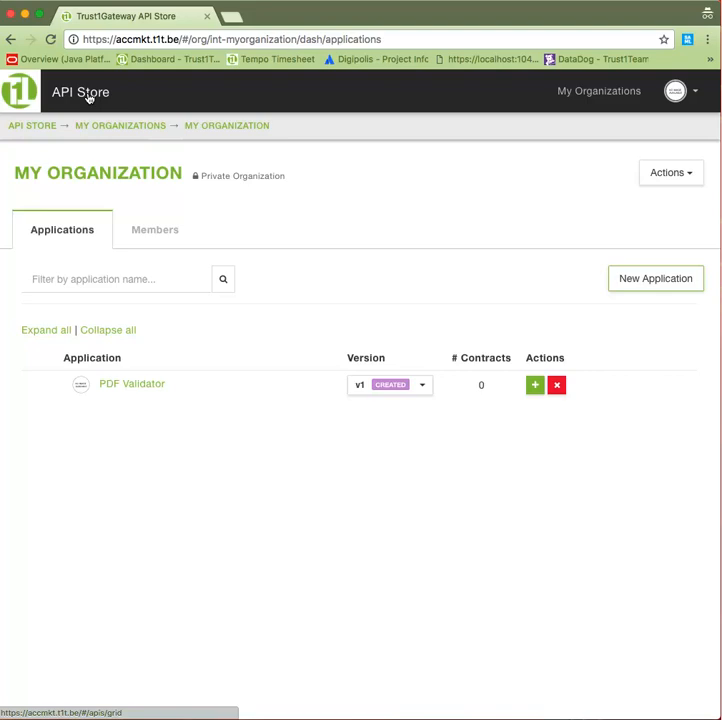
pyautogui.moveTo(100, 282)
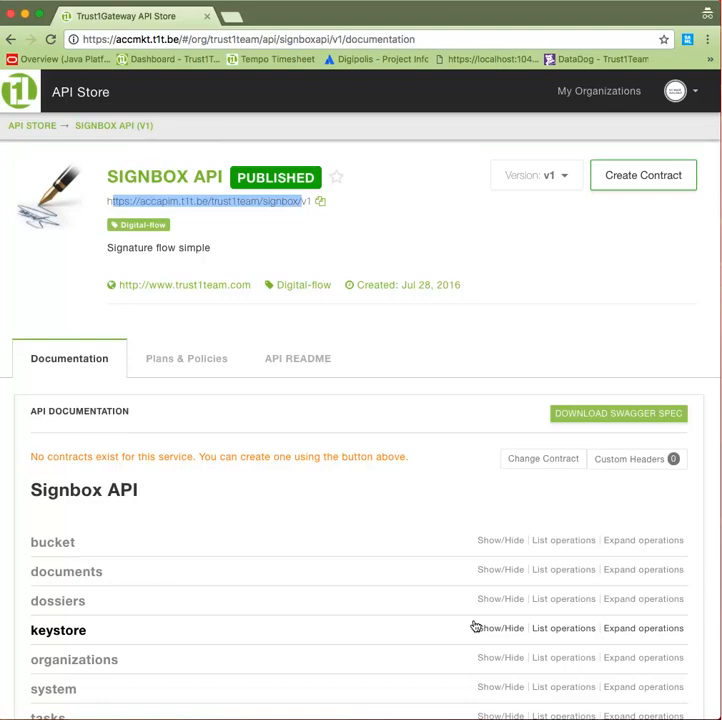
pyautogui.moveTo(512, 616)
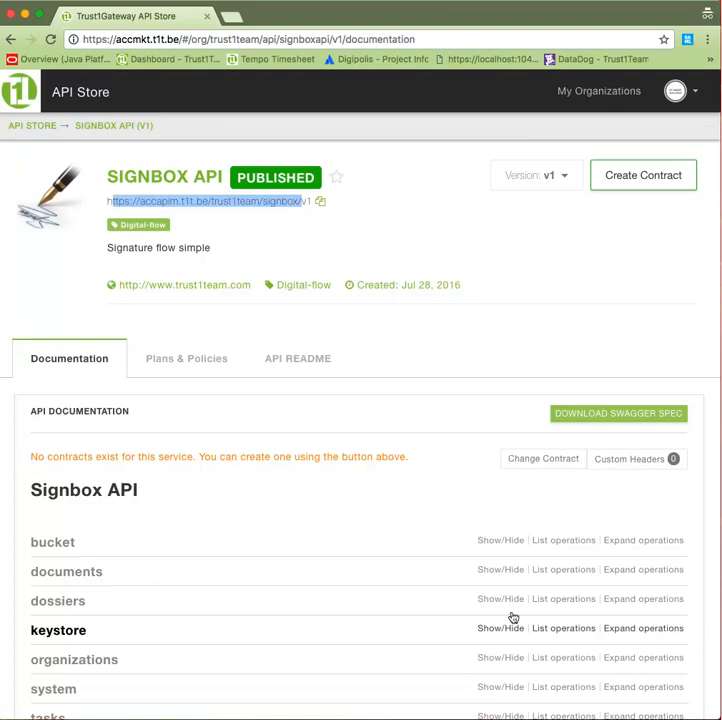
# Create and confirm a Signbox API v1 contract for PDF Validator on the Trial plan.
pyautogui.click(644, 176)
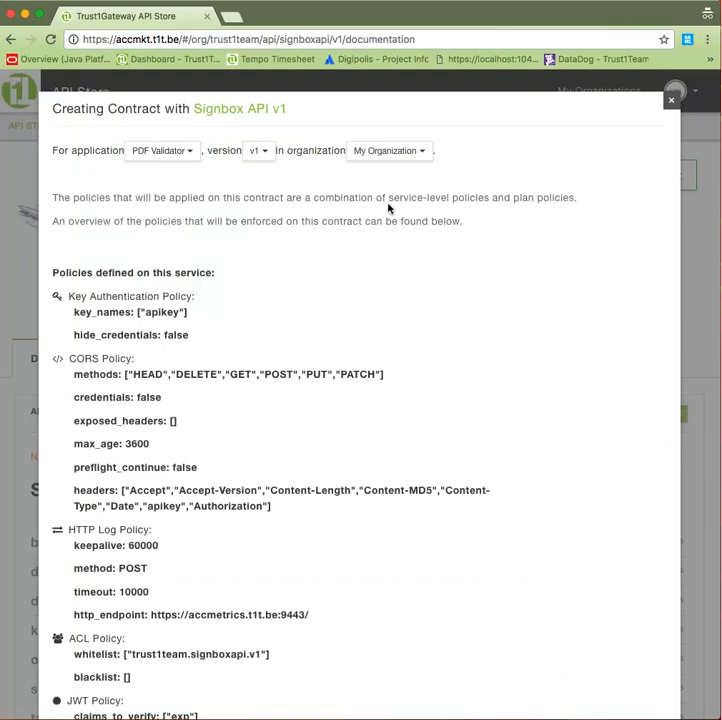
pyautogui.scroll(-3)
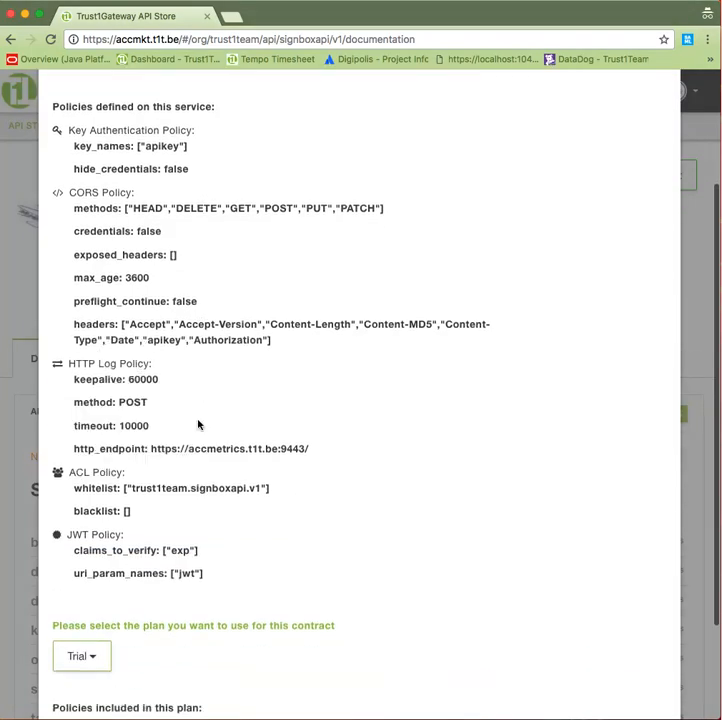
pyautogui.scroll(-3)
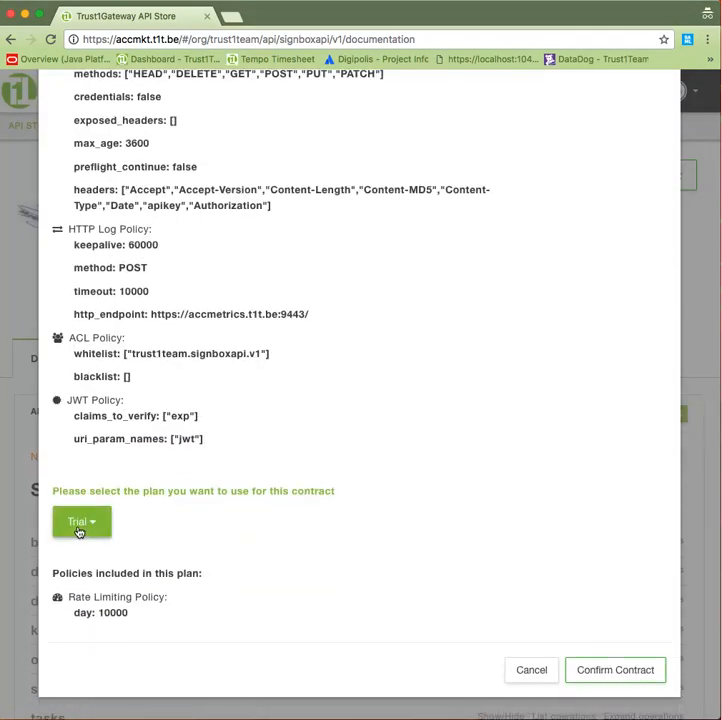
pyautogui.click(80, 520)
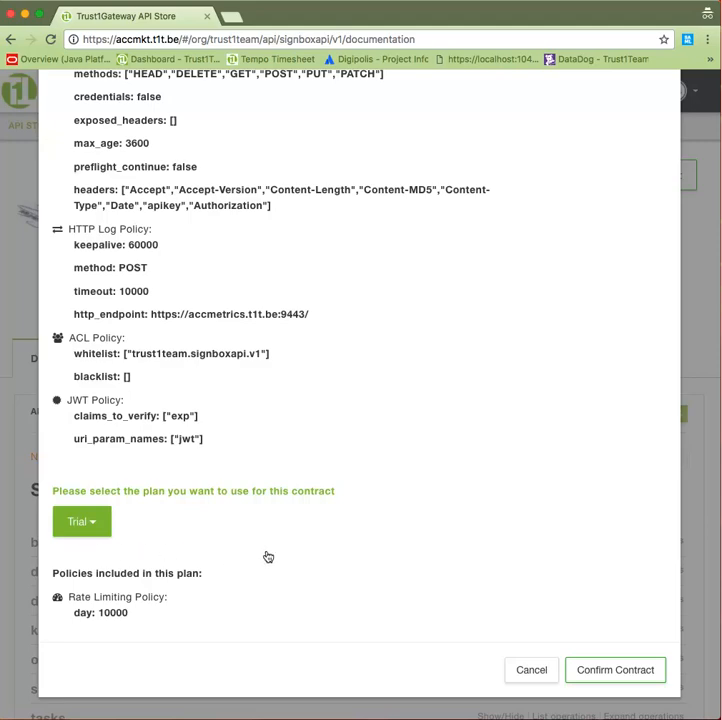
pyautogui.click(616, 668)
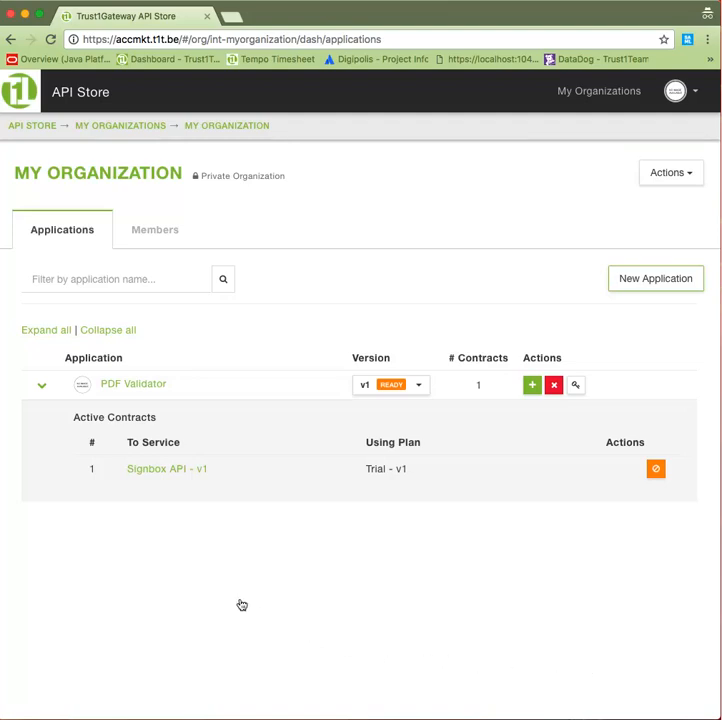
# Open the PDF Validator application's overview showing its identifiers and API key.
pyautogui.click(132, 384)
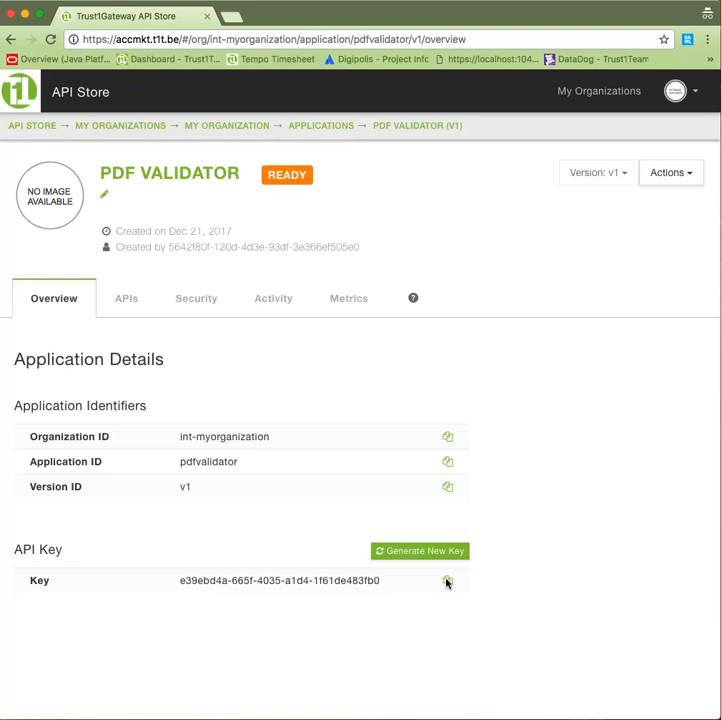
pyautogui.moveTo(446, 584)
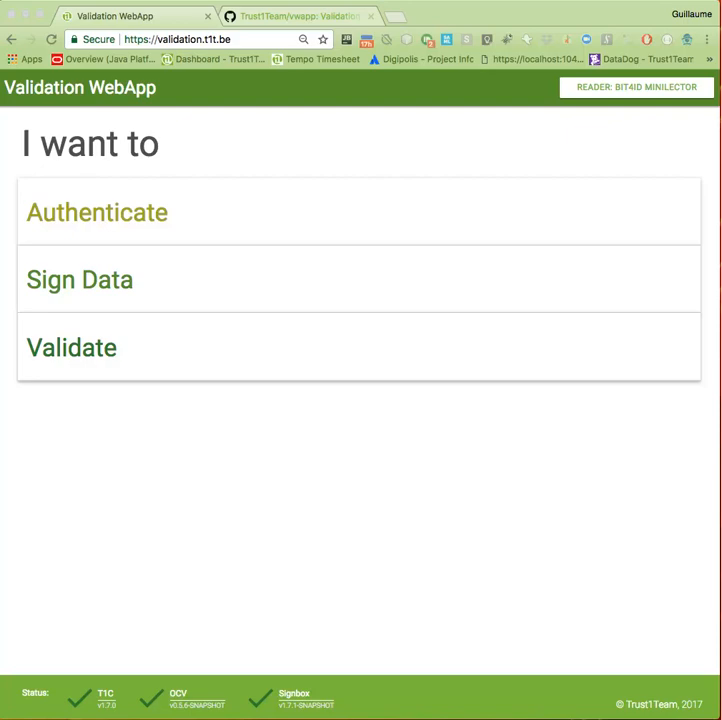
# In the vwapp repository, navigate server/component and open auth.service.js.
pyautogui.click(300, 16)
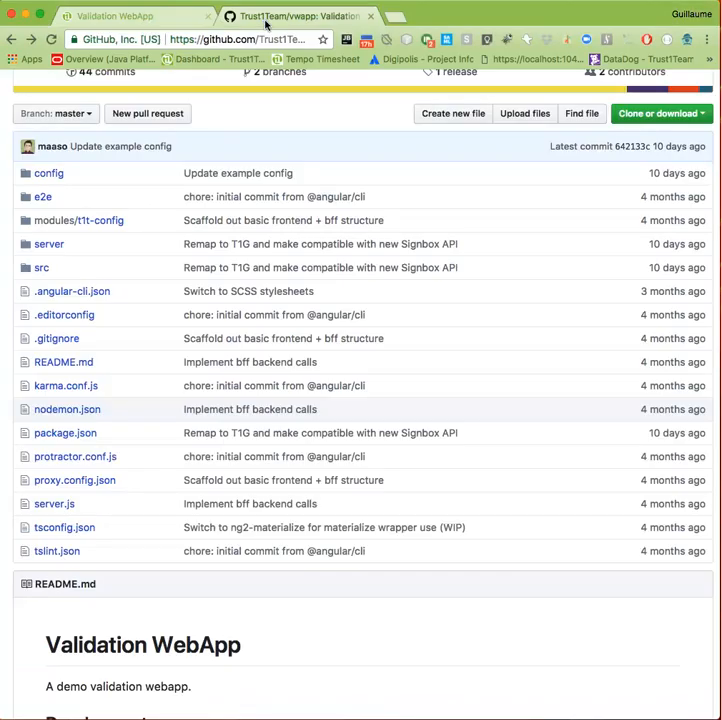
pyautogui.moveTo(292, 20)
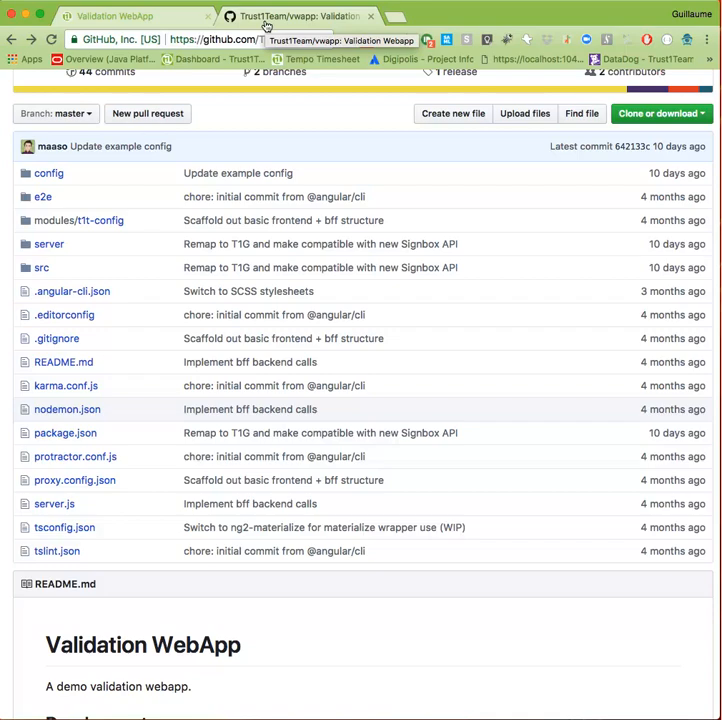
pyautogui.moveTo(52, 248)
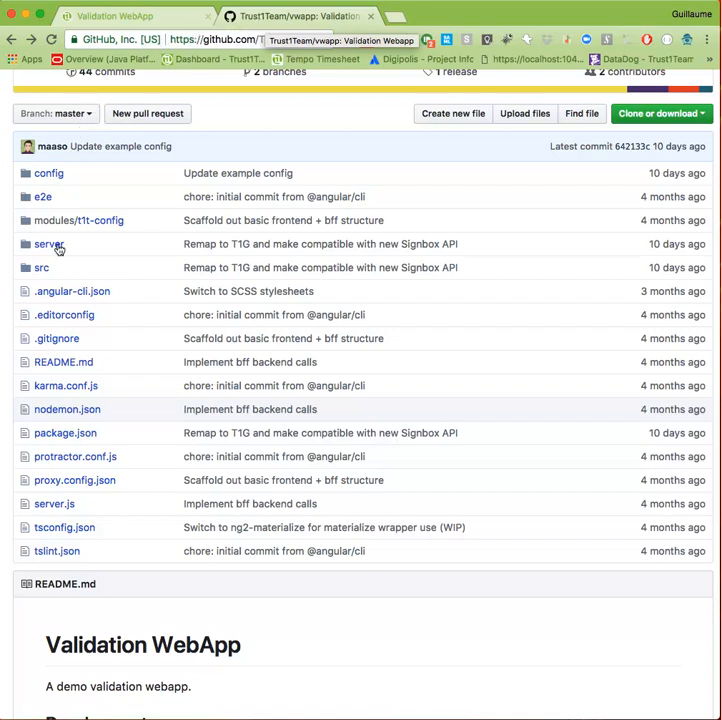
pyautogui.click(48, 244)
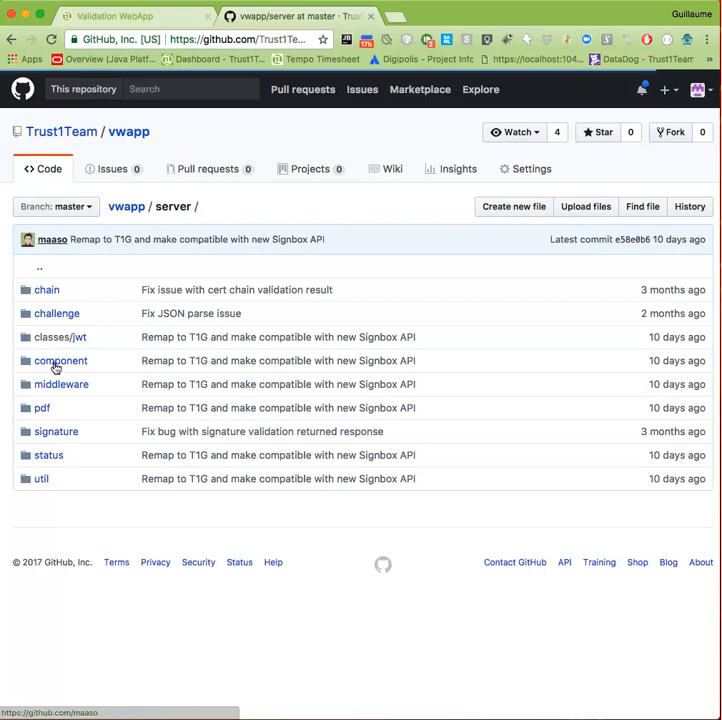
pyautogui.click(60, 360)
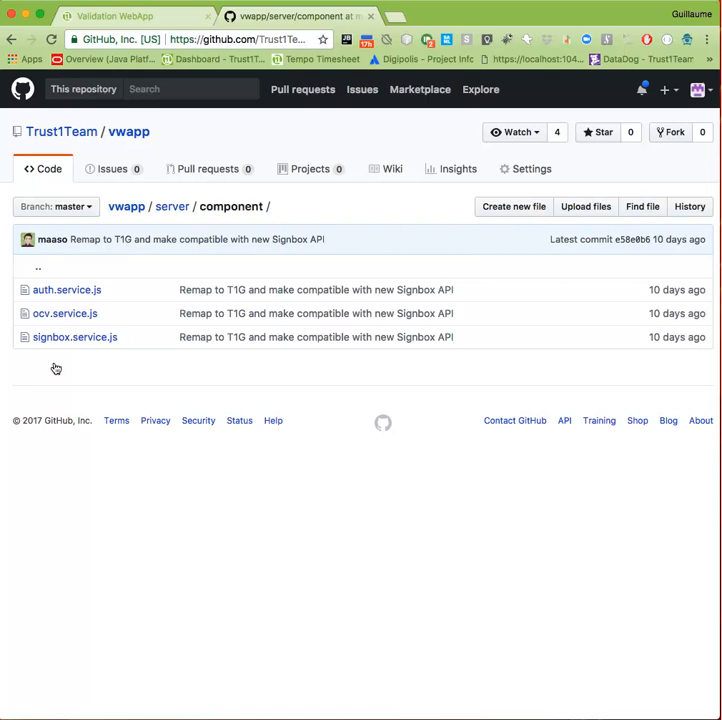
pyautogui.moveTo(60, 290)
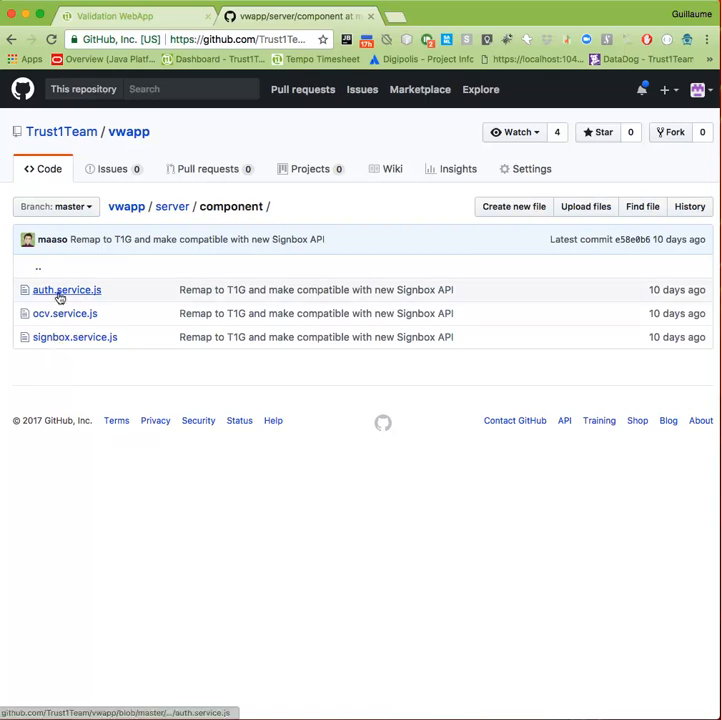
pyautogui.click(66, 290)
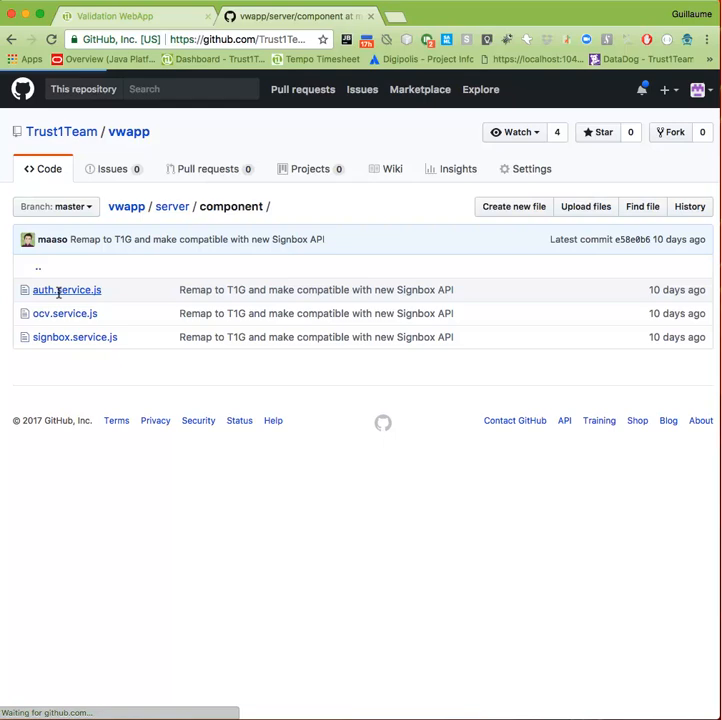
pyautogui.moveTo(64, 300)
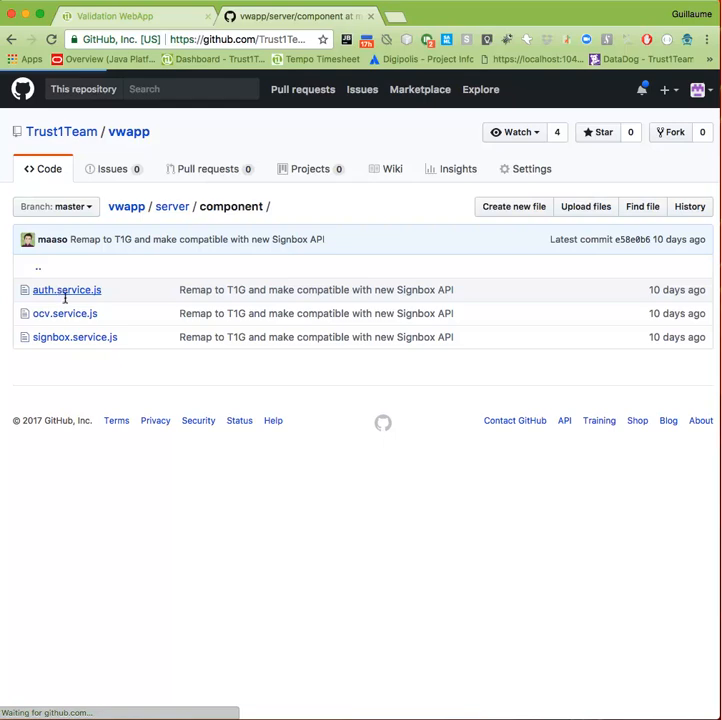
pyautogui.click(66, 290)
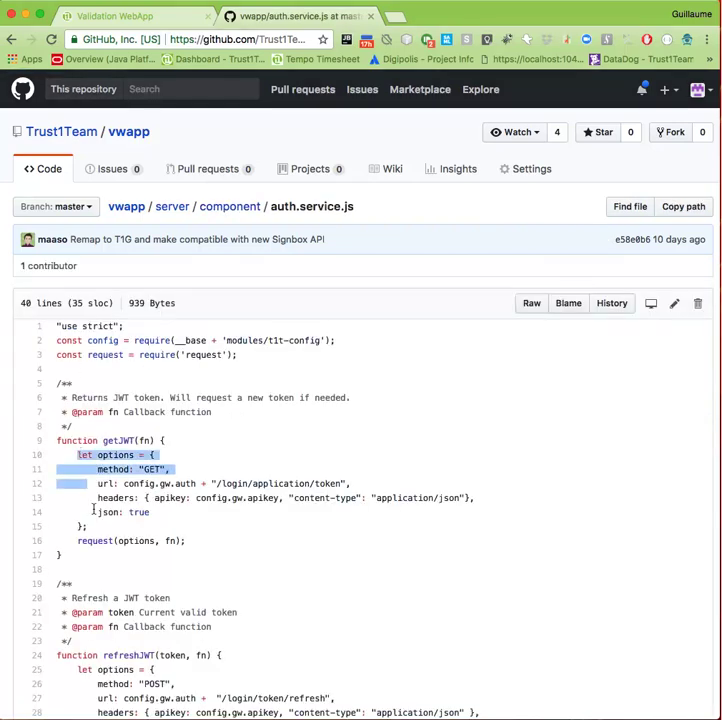
# Highlight the getJWT token request options, then load signbox.service.js from the component folder.
pyautogui.moveTo(78, 456); pyautogui.dragTo(88, 526)
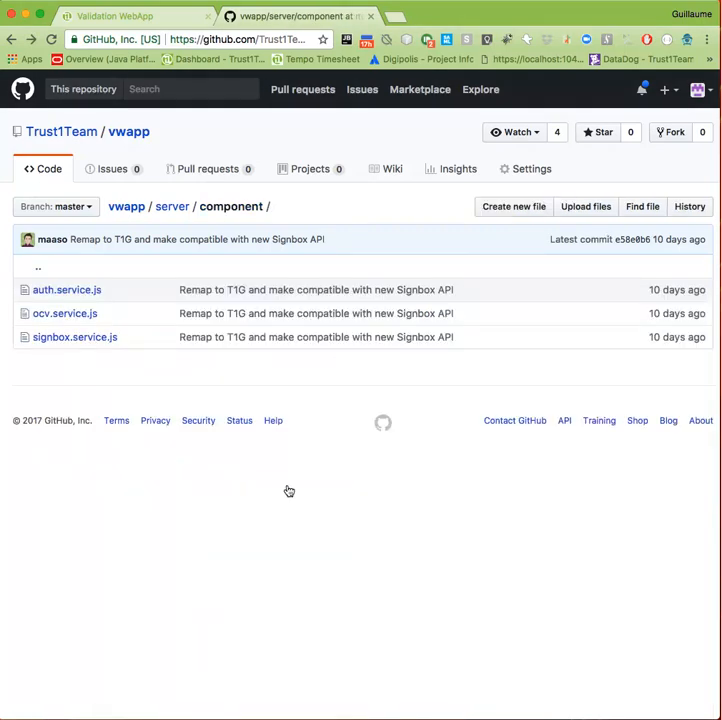
pyautogui.moveTo(212, 486)
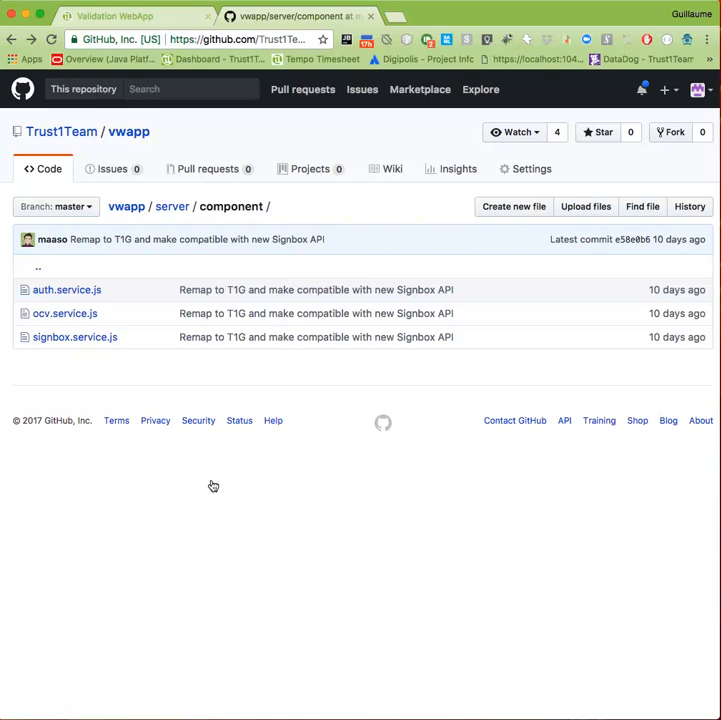
pyautogui.click(74, 336)
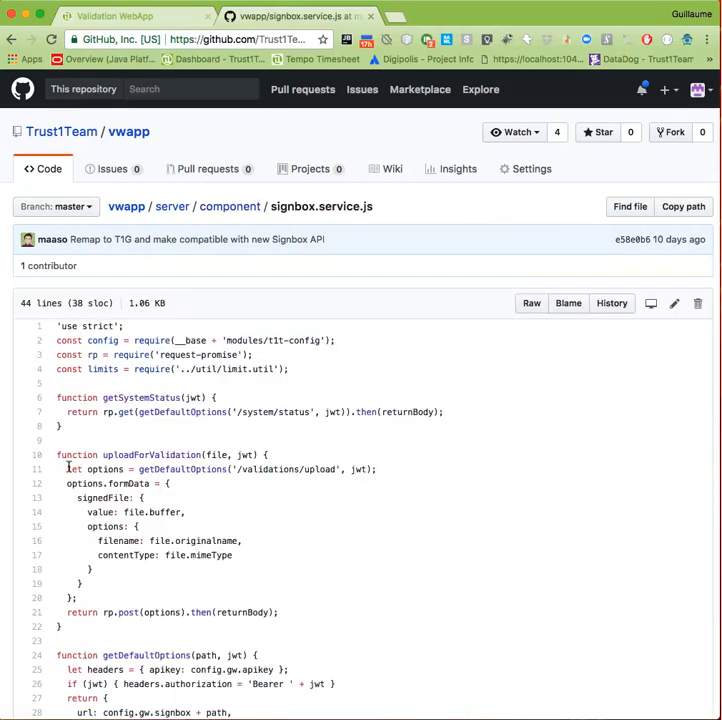
pyautogui.moveTo(68, 468); pyautogui.dragTo(88, 562)
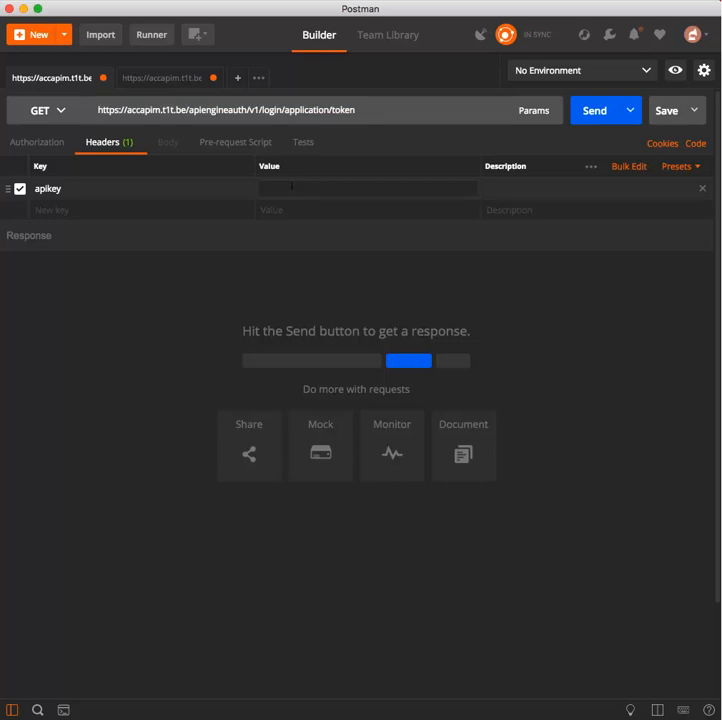
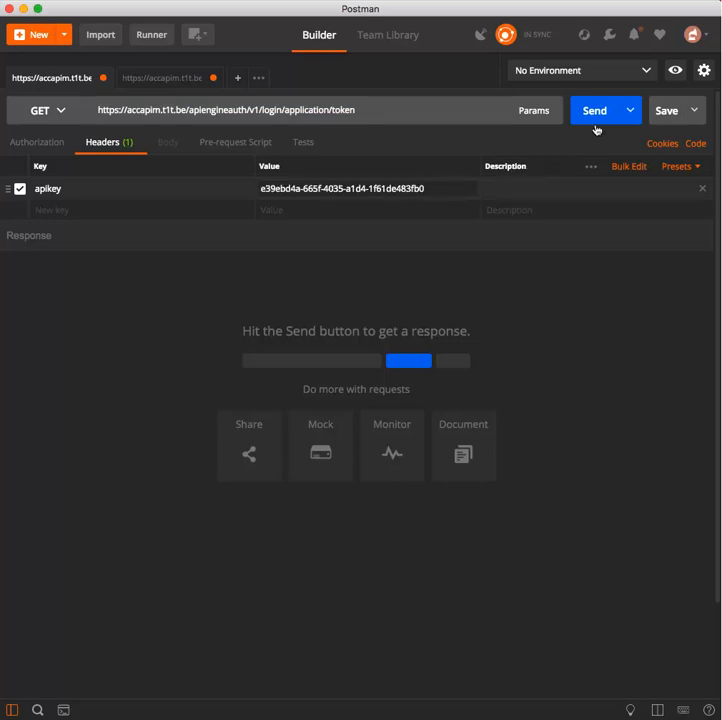
pyautogui.click(608, 110)
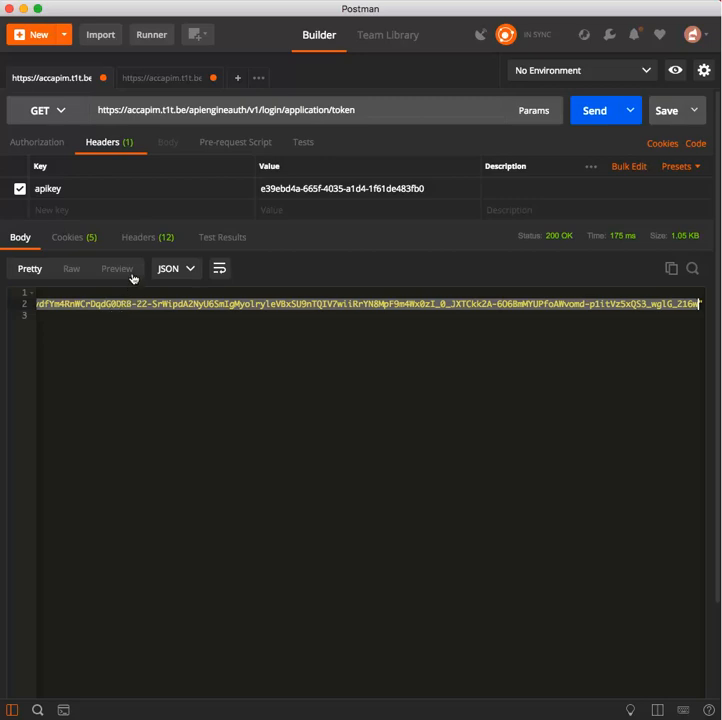
pyautogui.click(164, 76)
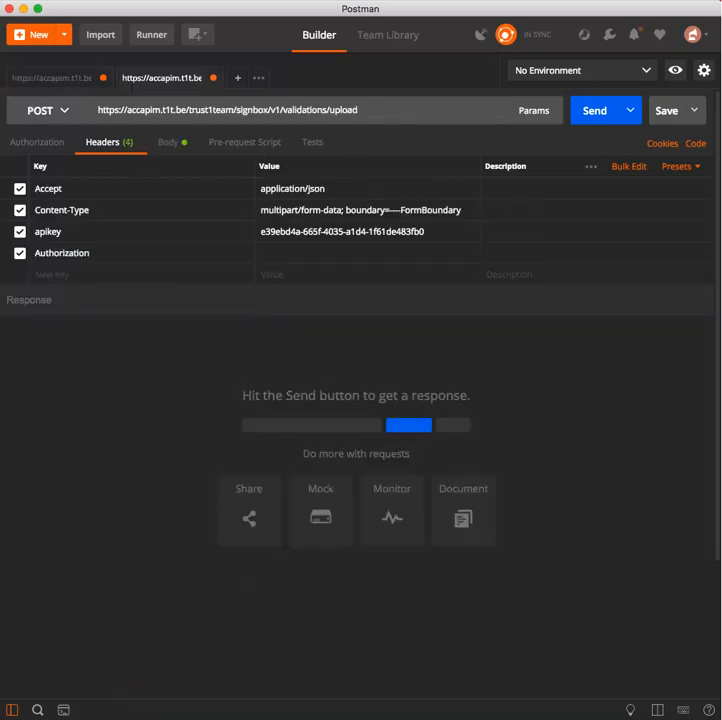
# Replace the Authorization value with Bearer plus the JWT and send the PDF validation upload.
pyautogui.tripleClick(230, 110)
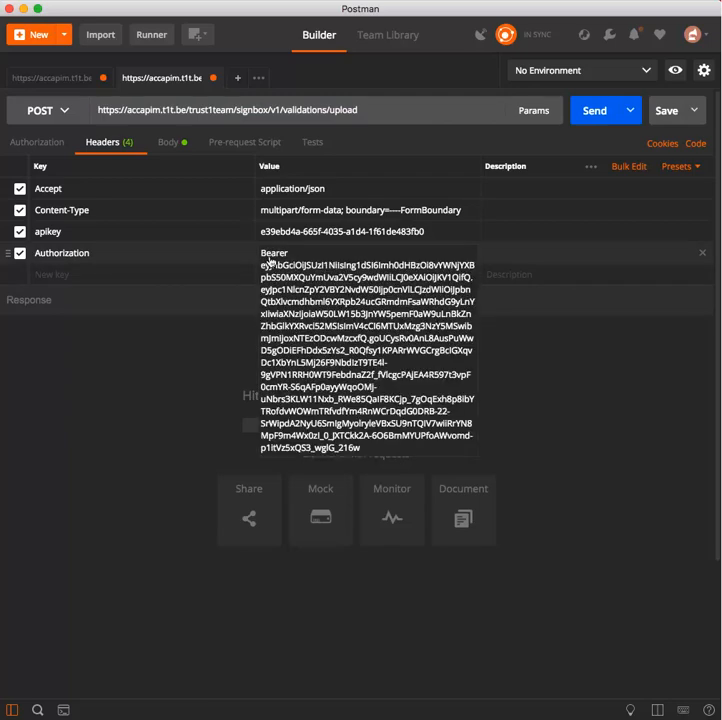
pyautogui.moveTo(180, 188)
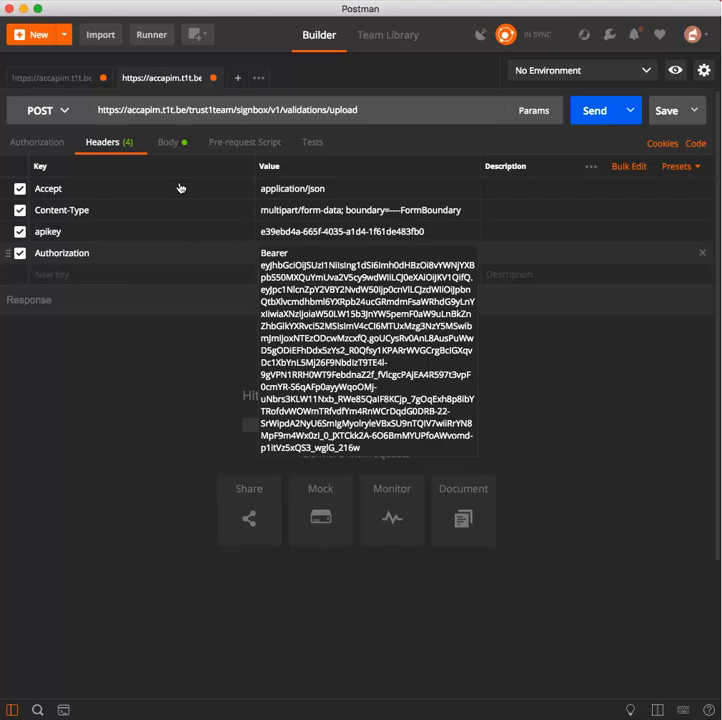
pyautogui.click(168, 140)
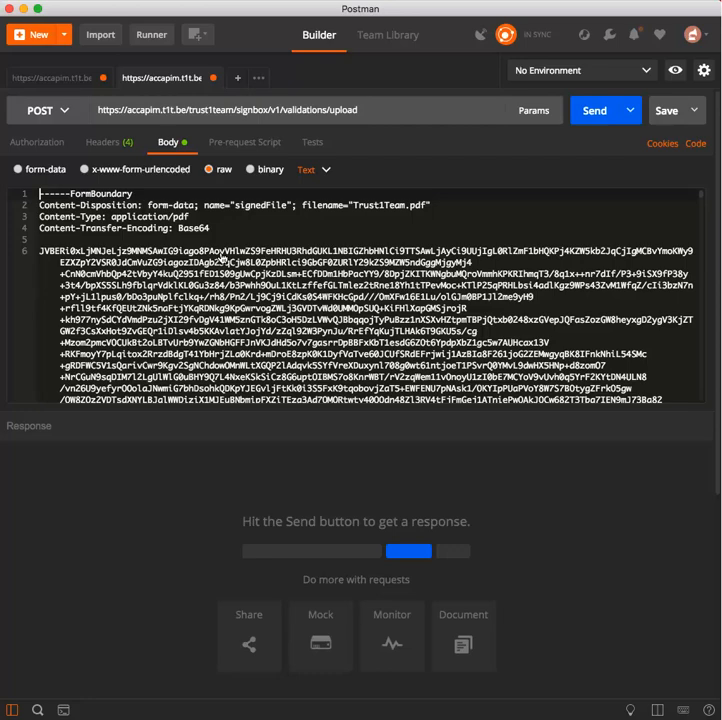
pyautogui.moveTo(544, 204)
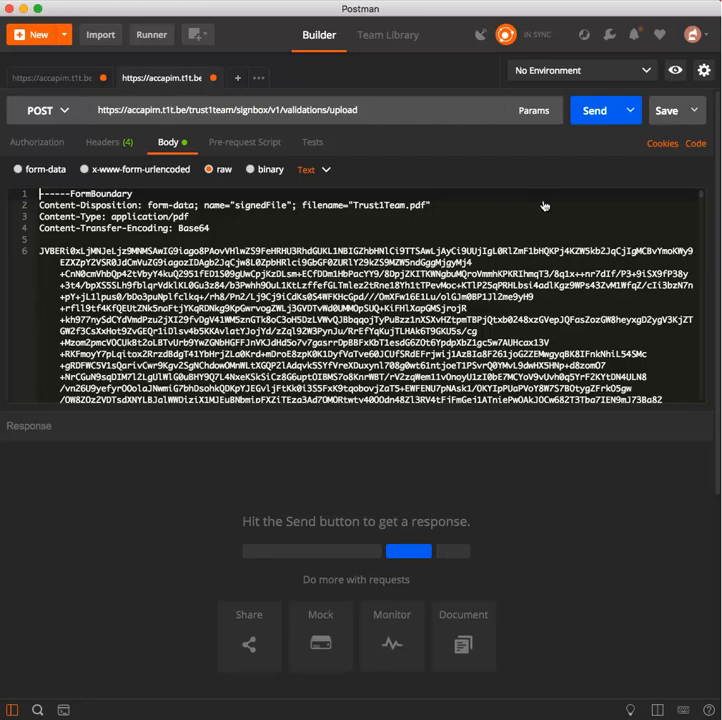
pyautogui.click(604, 110)
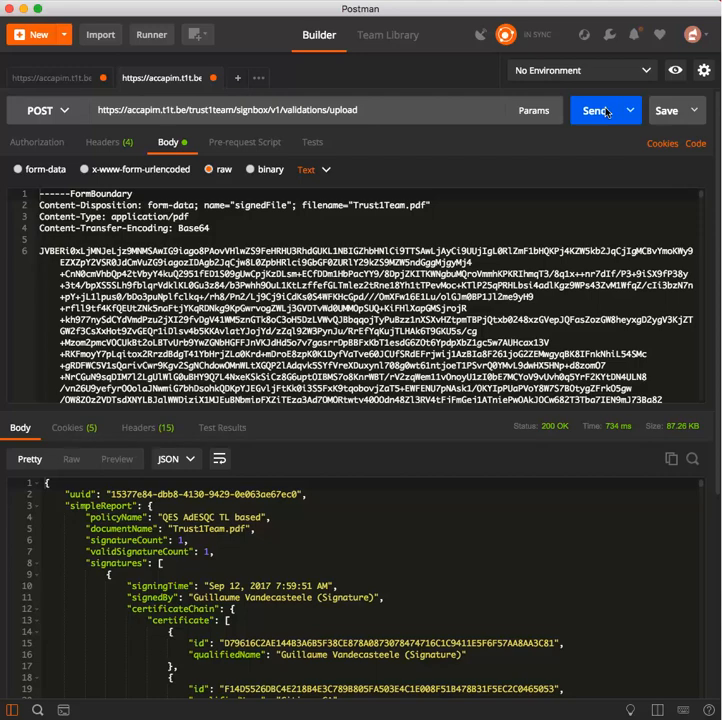
pyautogui.moveTo(576, 412)
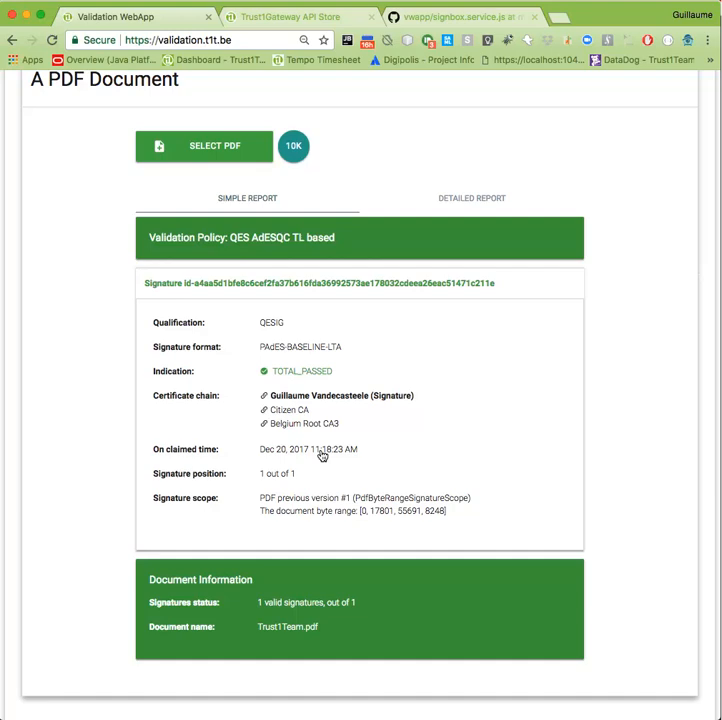
pyautogui.moveTo(452, 202)
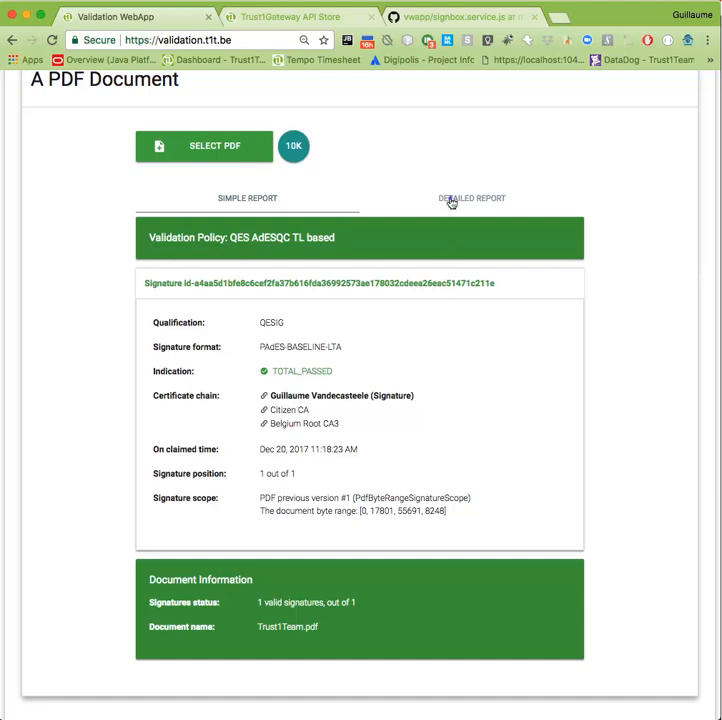
# Scroll through the Detailed Report's validation processes, then return to the API Store's My Organization page.
pyautogui.click(472, 198)
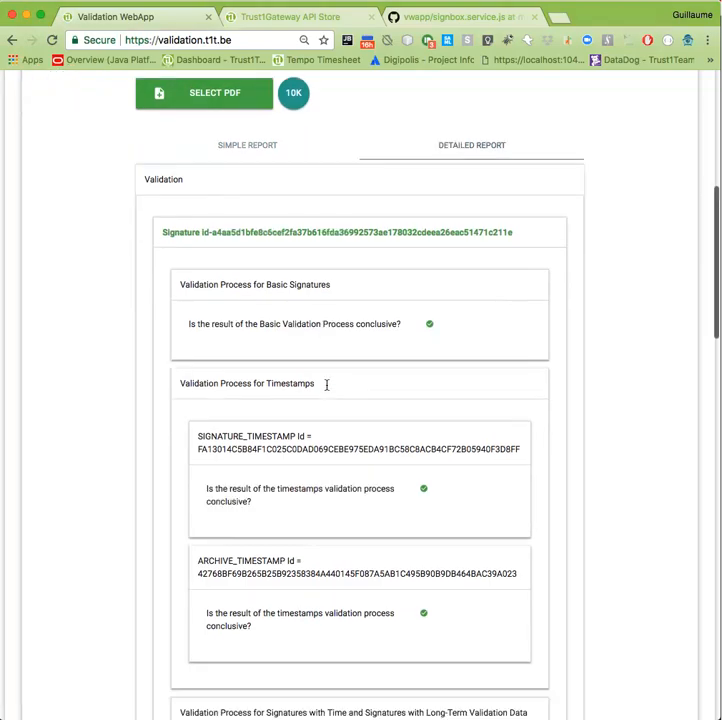
pyautogui.scroll(-3)
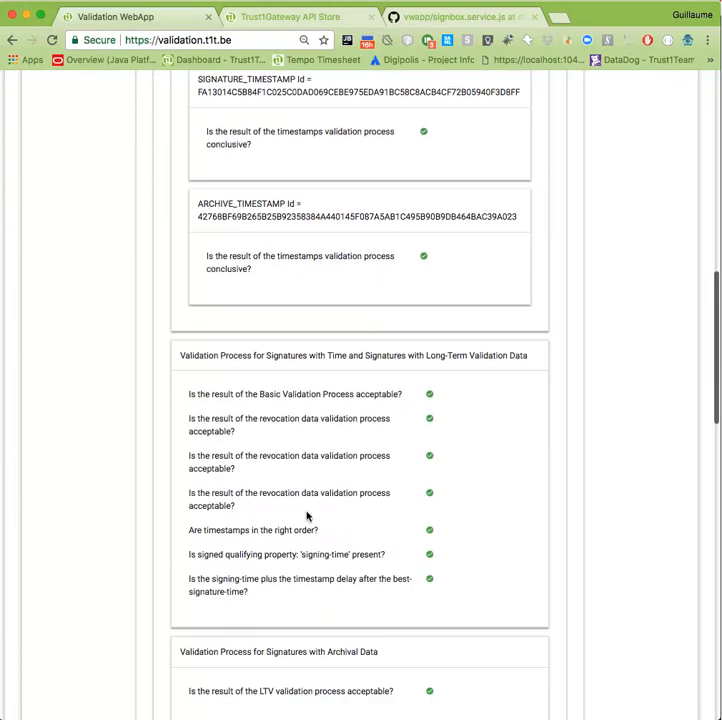
pyautogui.scroll(-3)
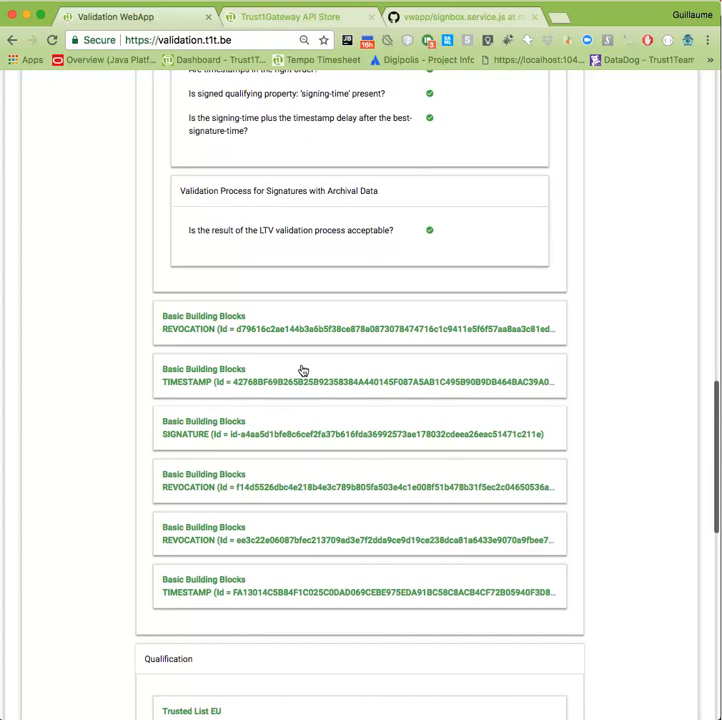
pyautogui.click(290, 16)
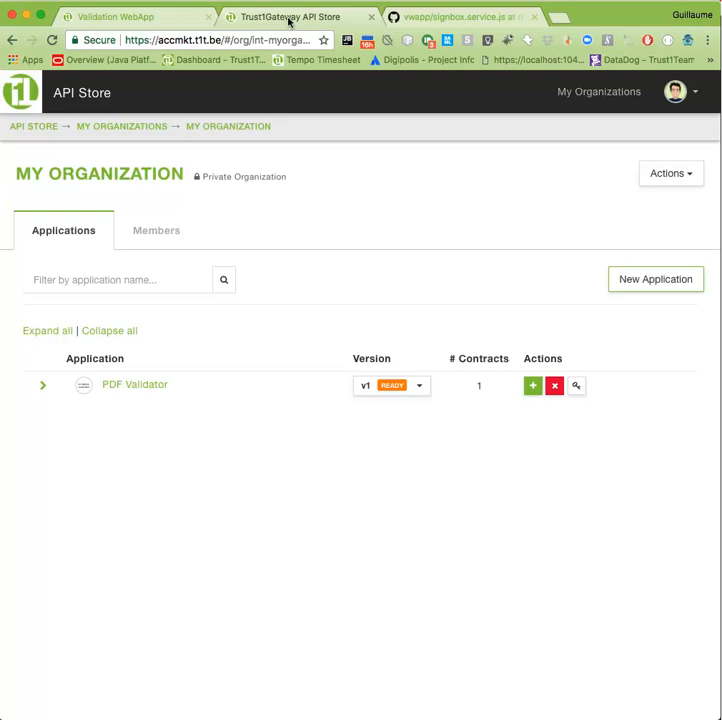
# Bring Postman forward and show the validations/upload request with its returned report.
pyautogui.click(472, 16)
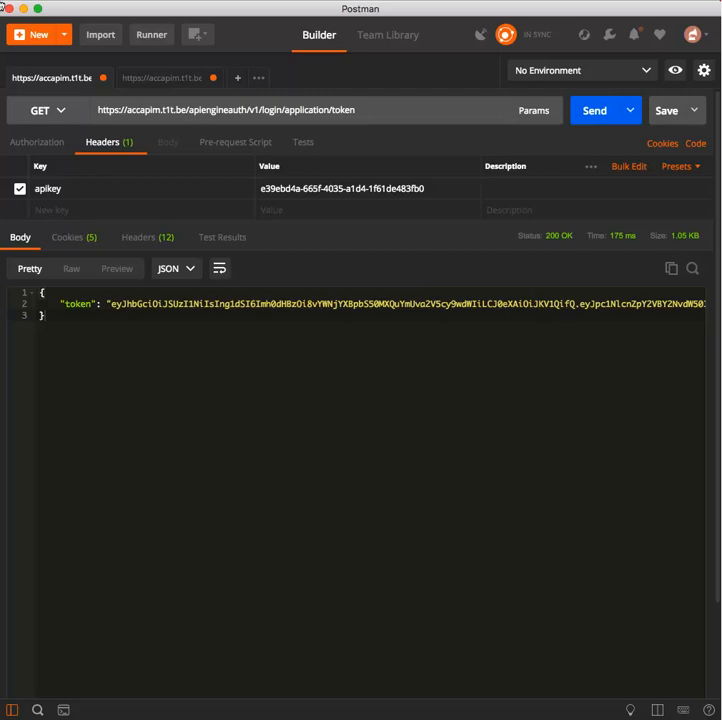
pyautogui.moveTo(78, 12)
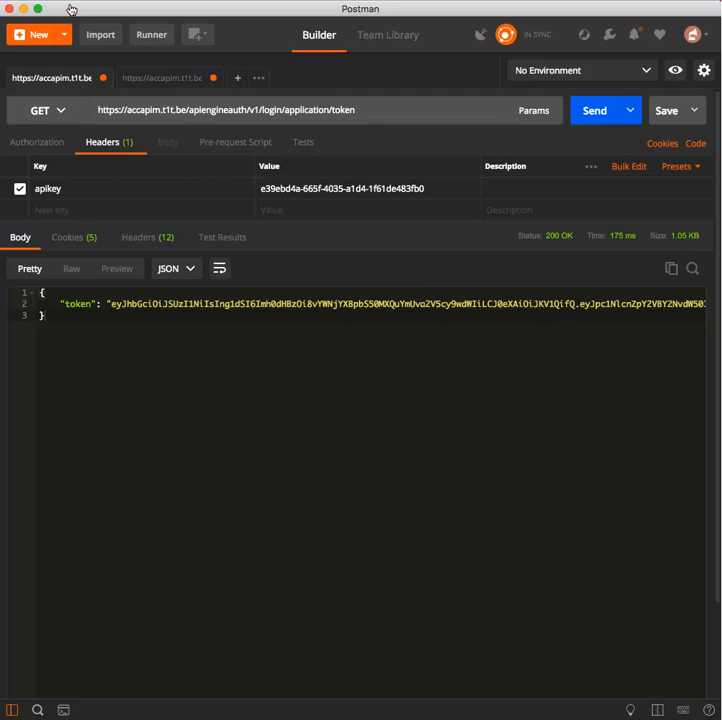
pyautogui.click(164, 76)
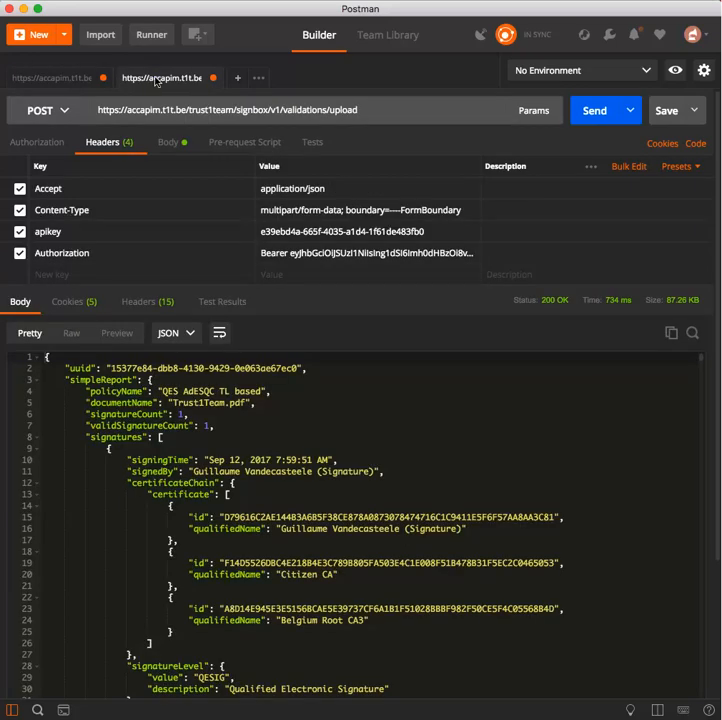